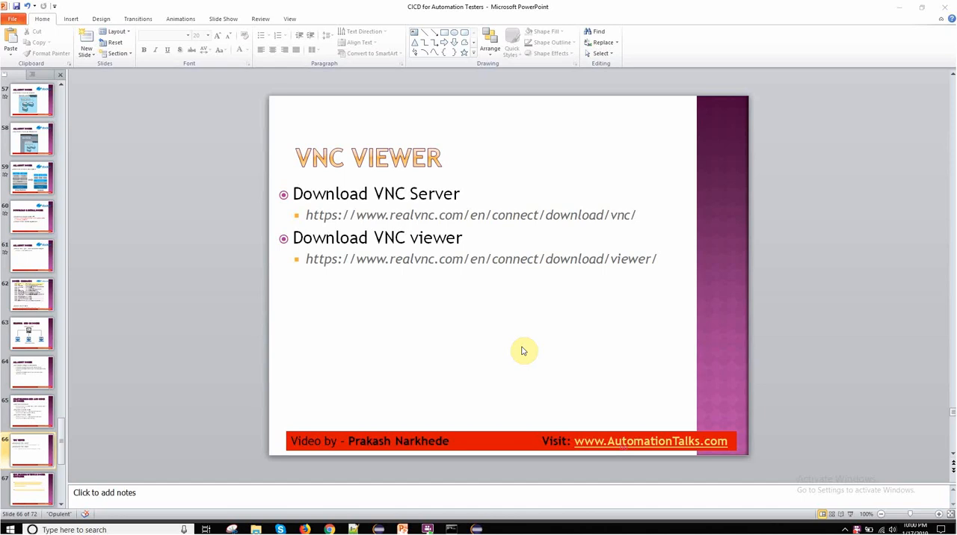
mouse_move(559, 365)
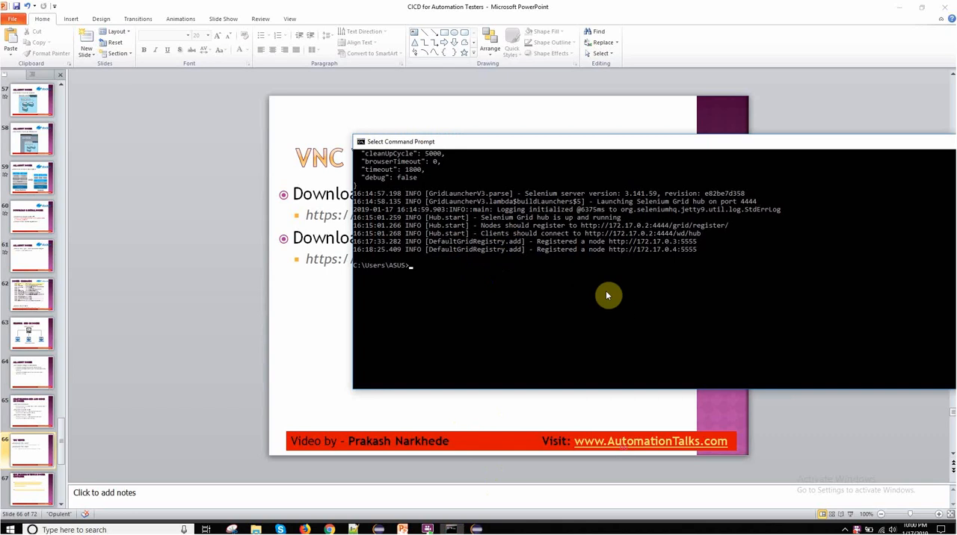
mouse_move(584, 167)
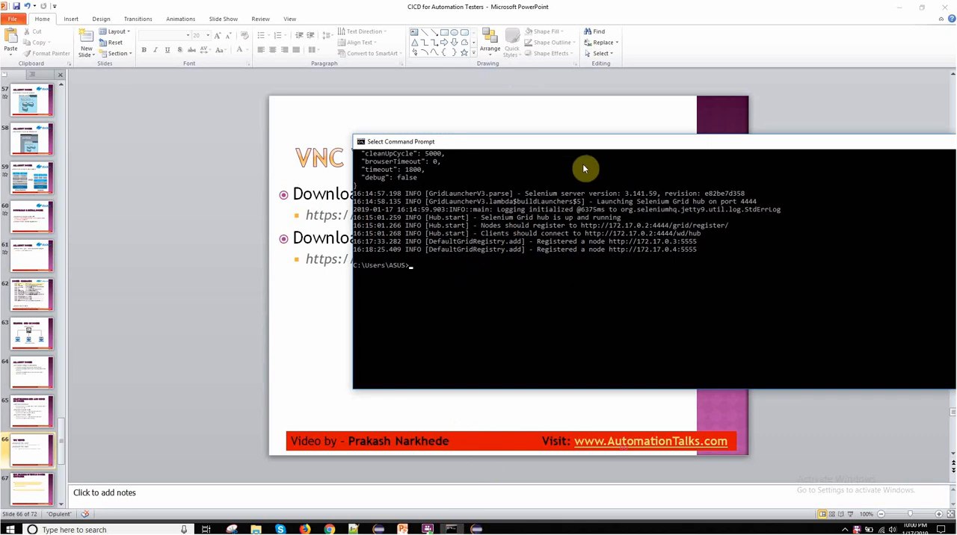
mouse_move(356, 299)
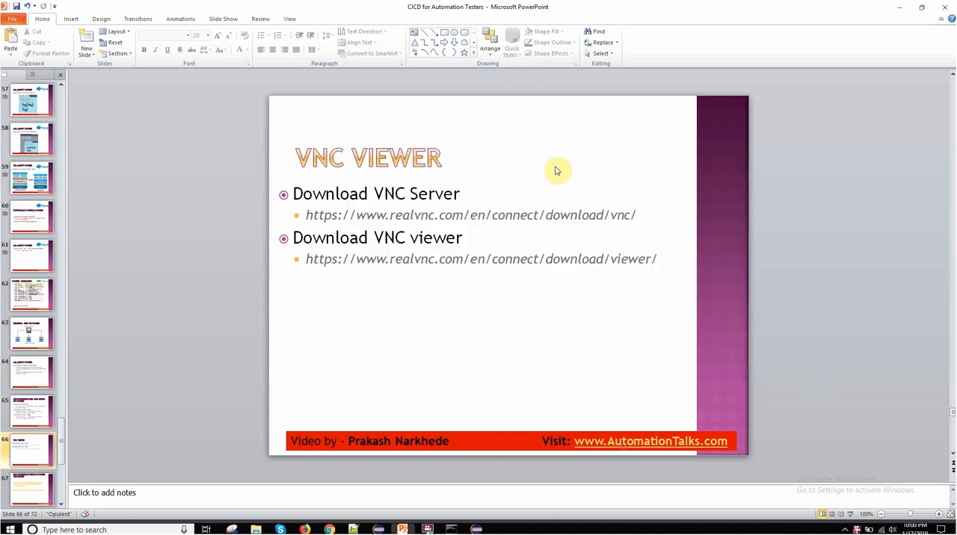
mouse_move(309, 220)
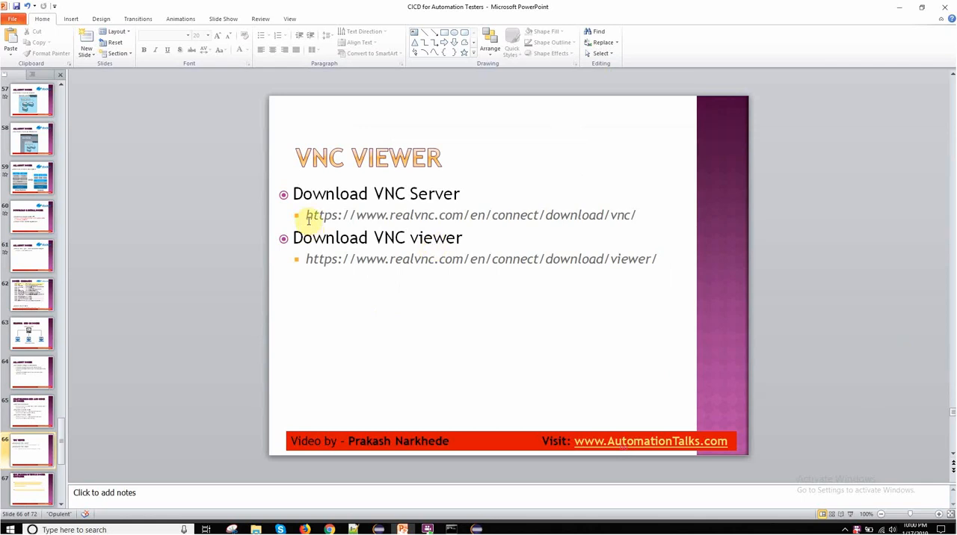
mouse_move(299, 215)
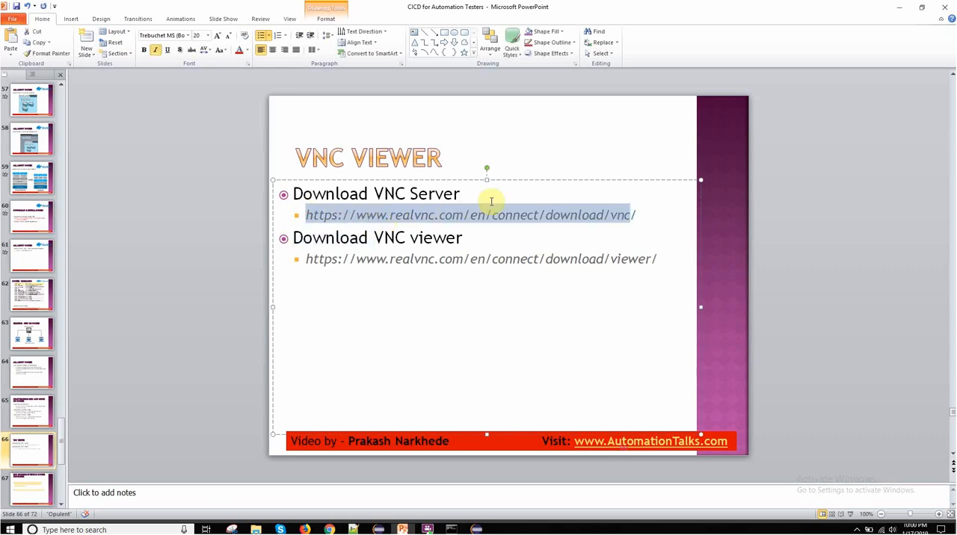
mouse_move(640, 224)
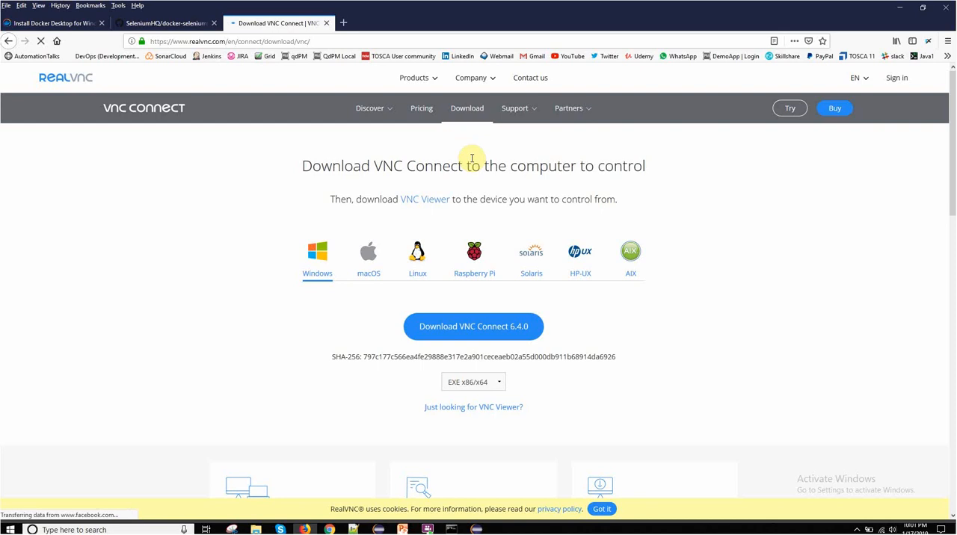
Step: Start the VNC Connect Windows installer download on RealVNC and cancel the save prompt
scroll("down", 3)
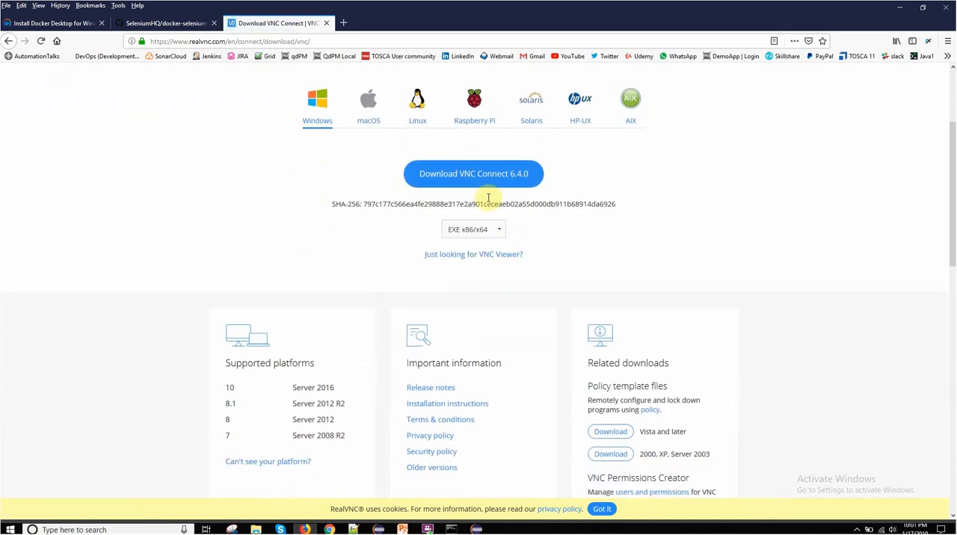
mouse_move(491, 188)
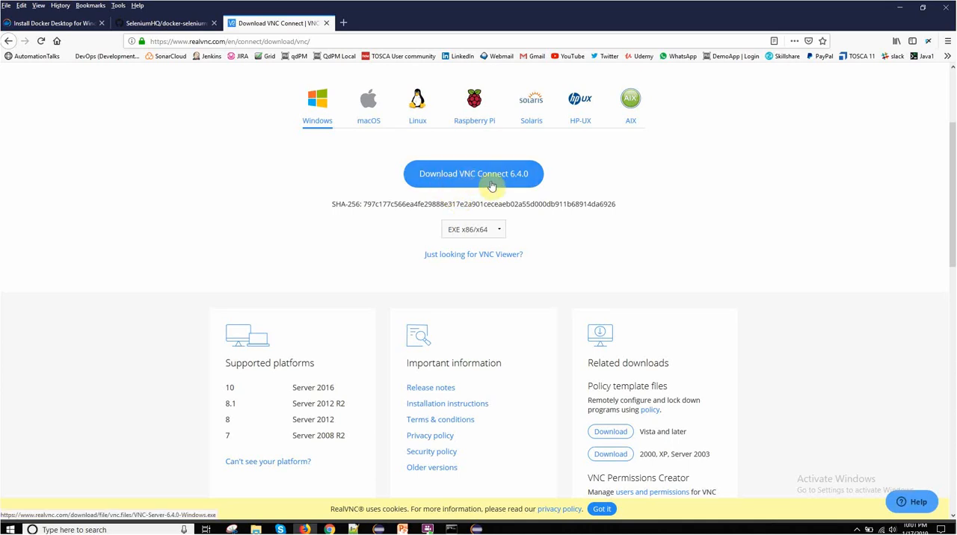
mouse_move(565, 233)
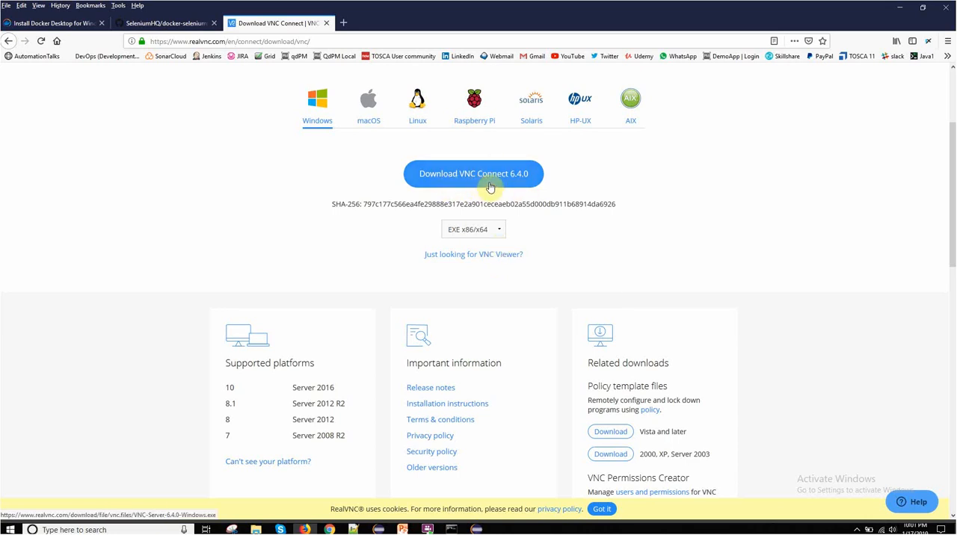
left_click(492, 183)
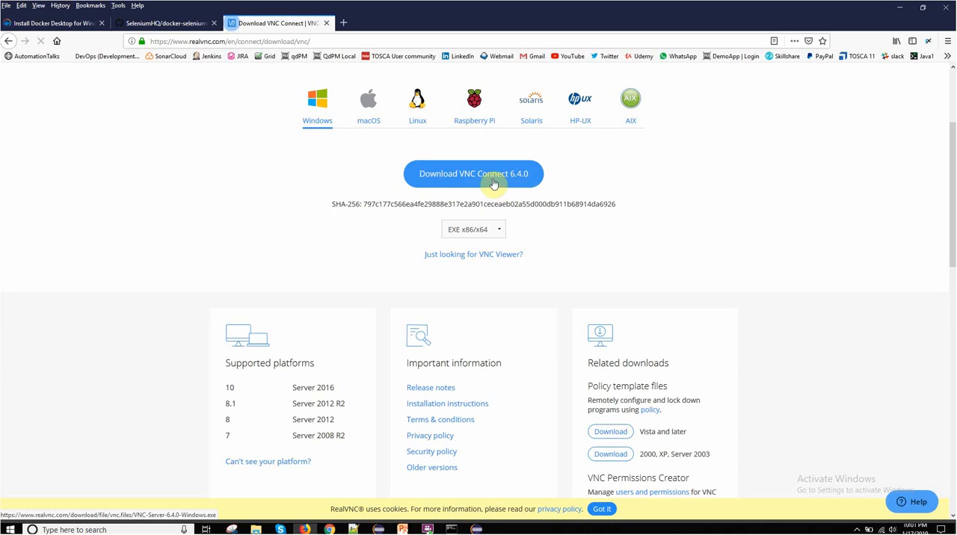
left_click(472, 174)
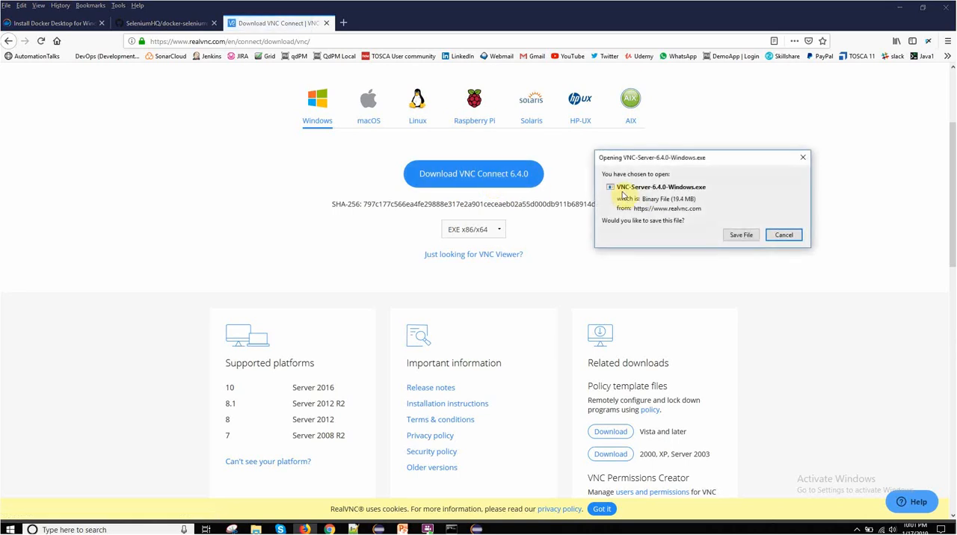
mouse_move(664, 187)
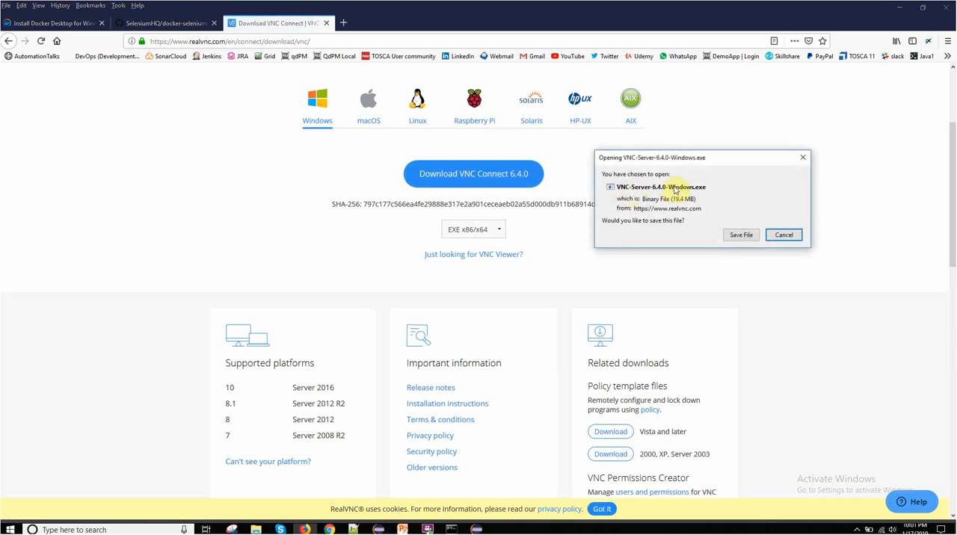
mouse_move(521, 117)
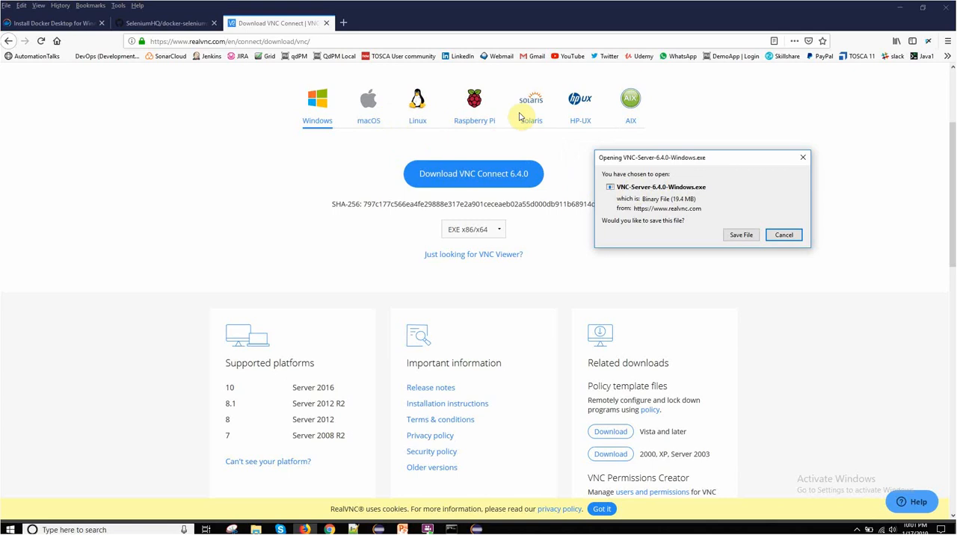
mouse_move(329, 118)
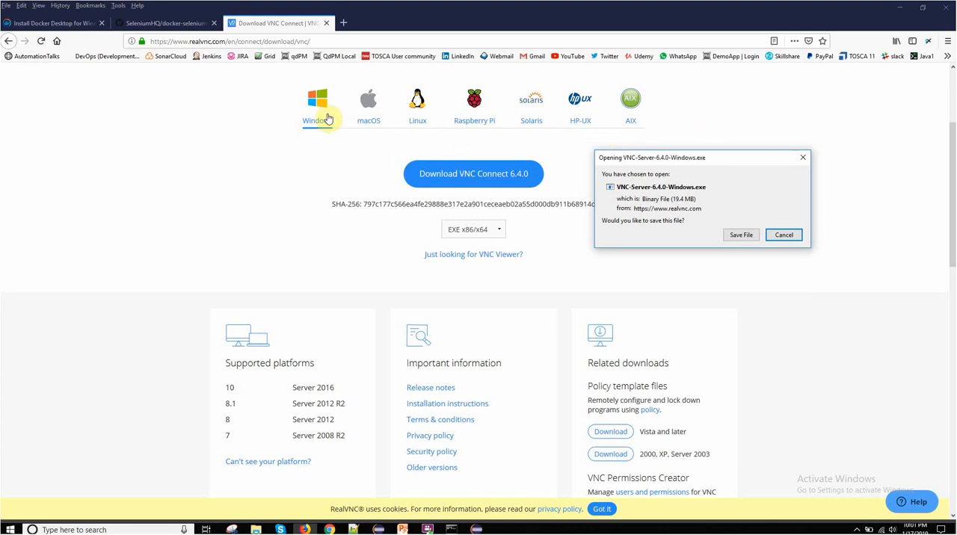
mouse_move(526, 119)
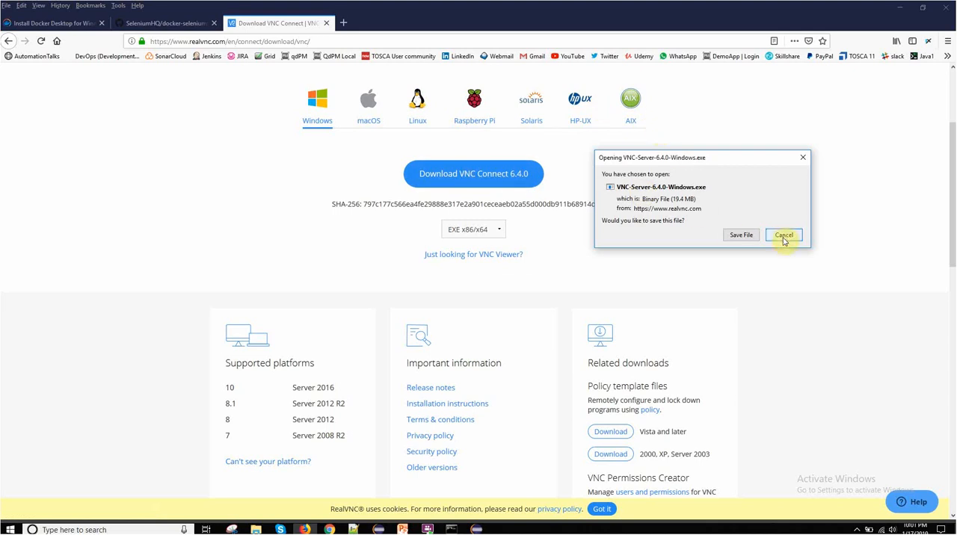
left_click(783, 234)
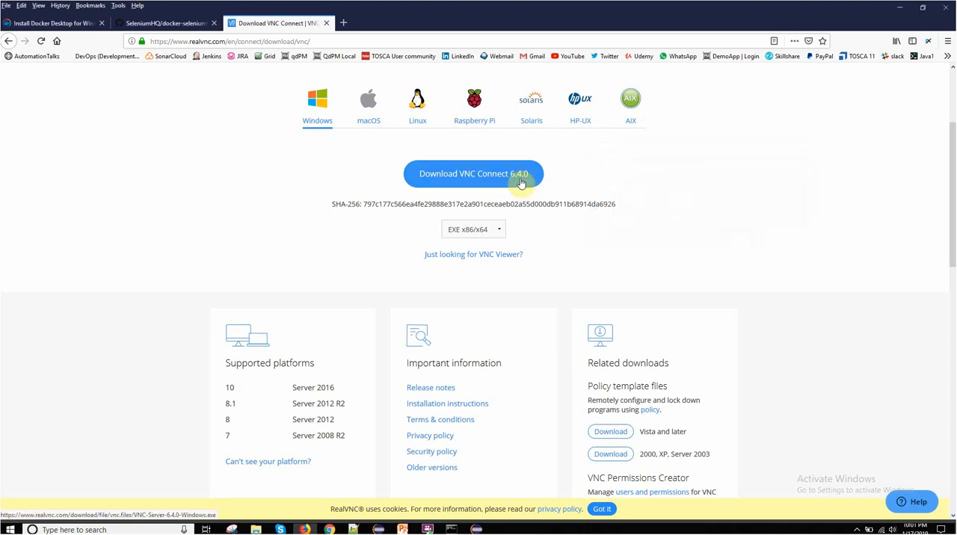
mouse_move(487, 180)
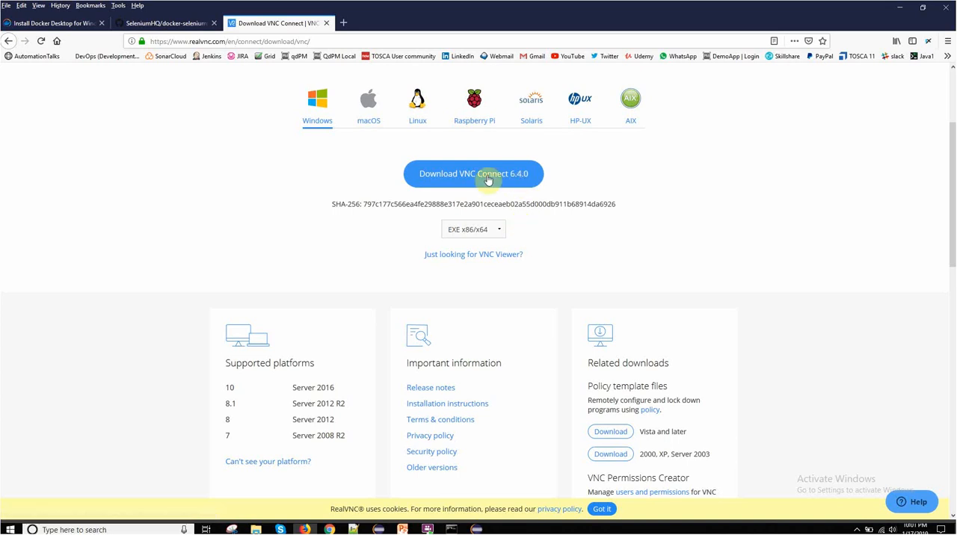
mouse_move(499, 269)
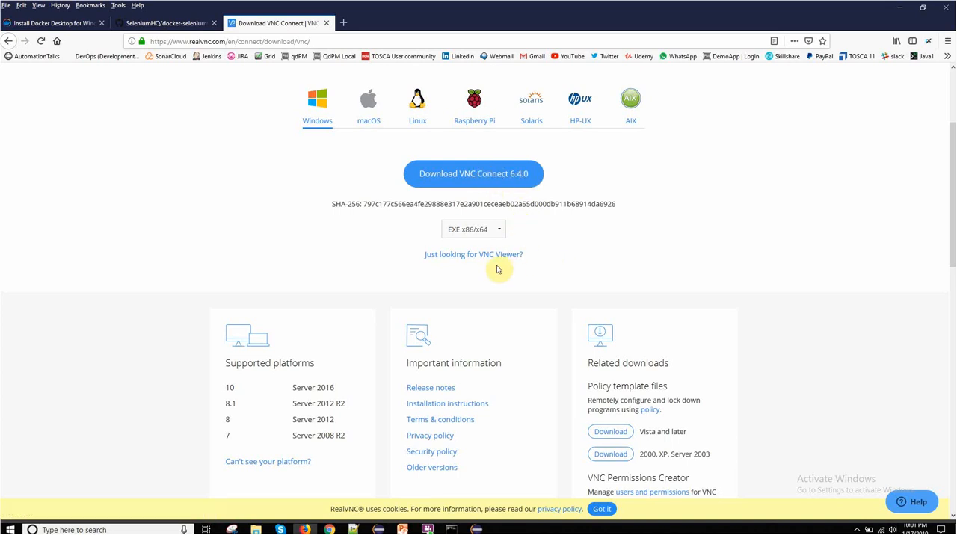
mouse_move(501, 263)
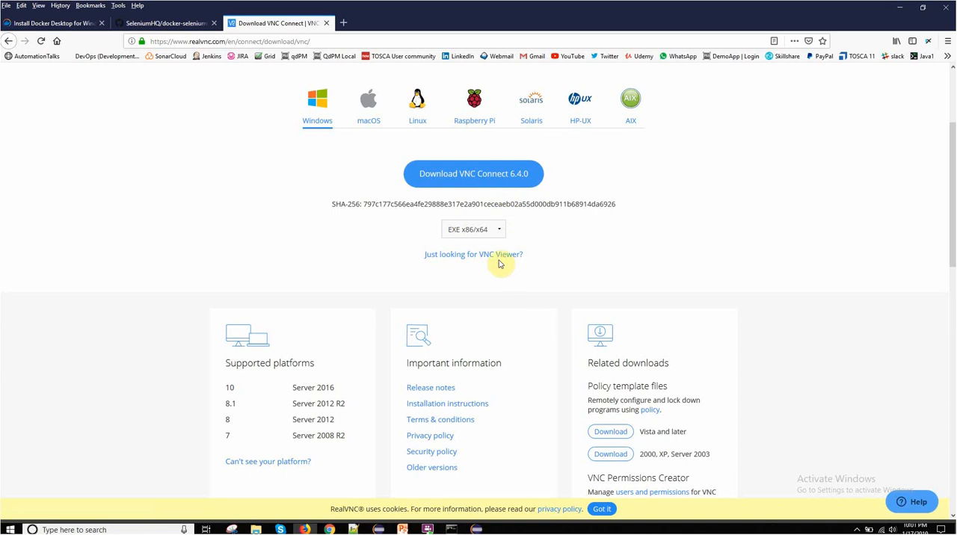
Step: Start the VNC Viewer 6.19.107 Windows download and cancel the save prompt
left_click(473, 254)
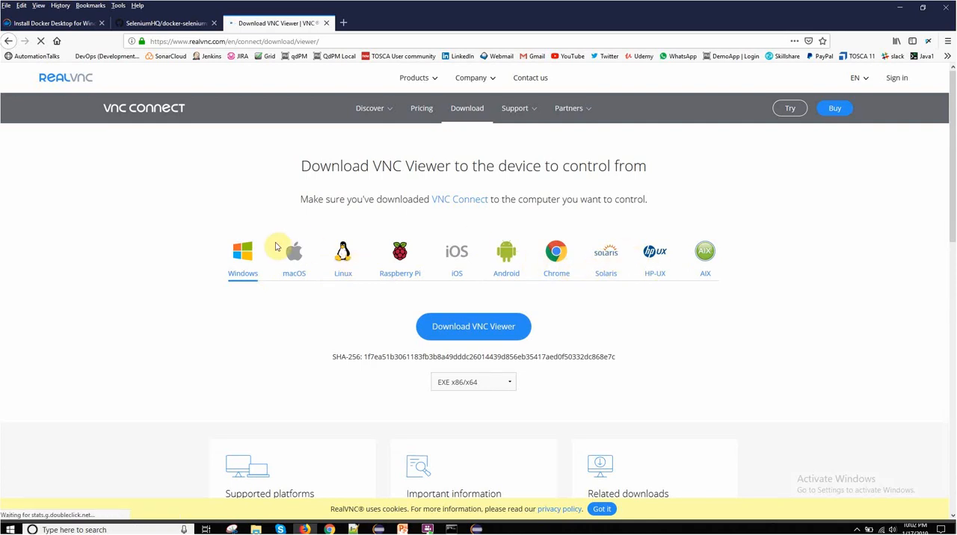
left_click(472, 382)
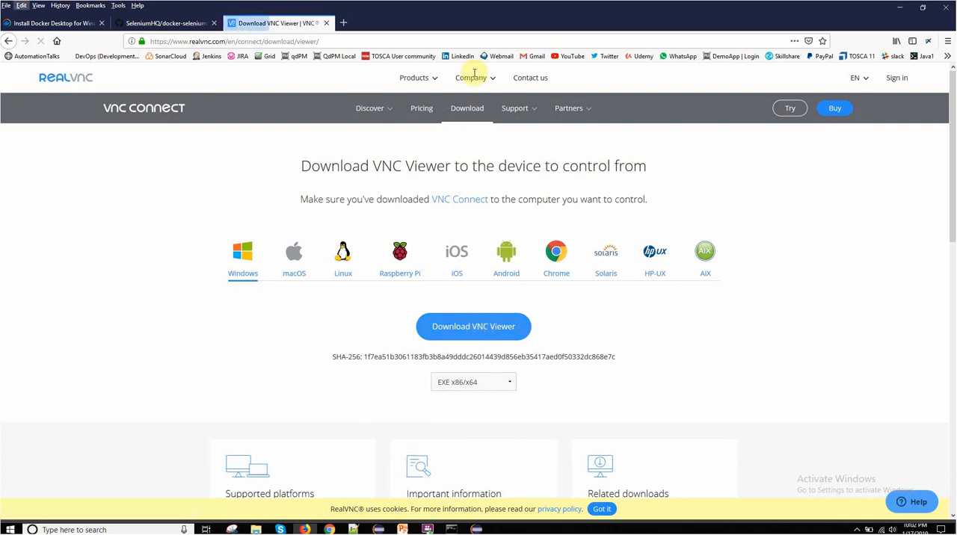
left_click(472, 326)
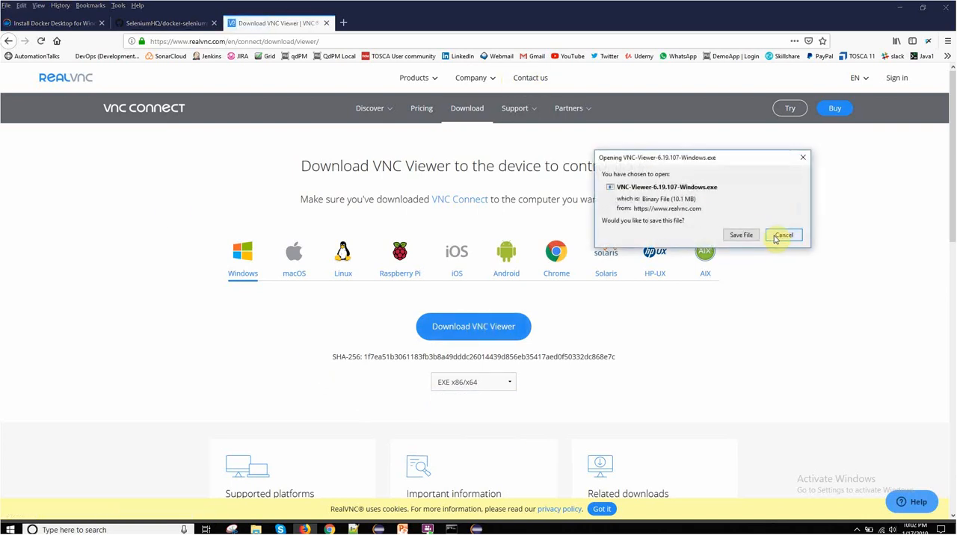
left_click(783, 235)
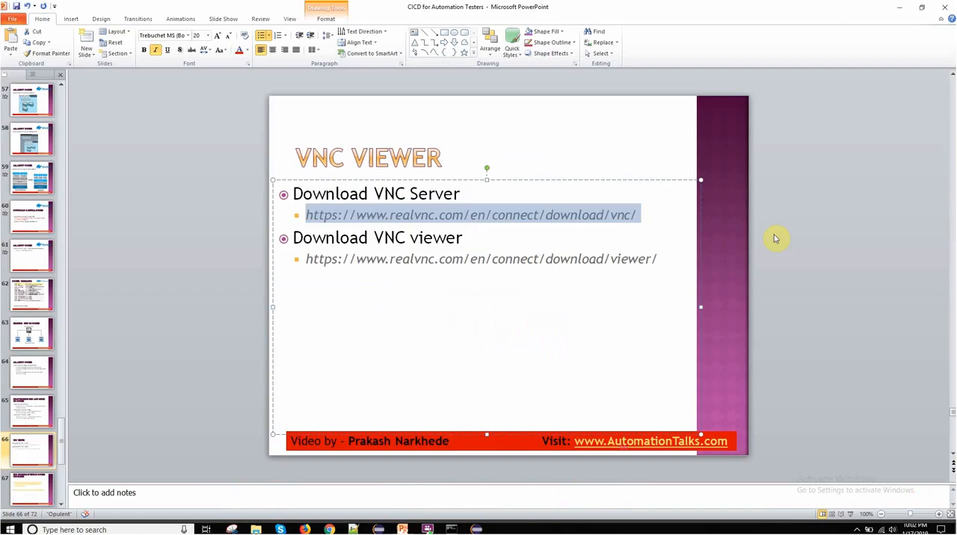
left_click(129, 229)
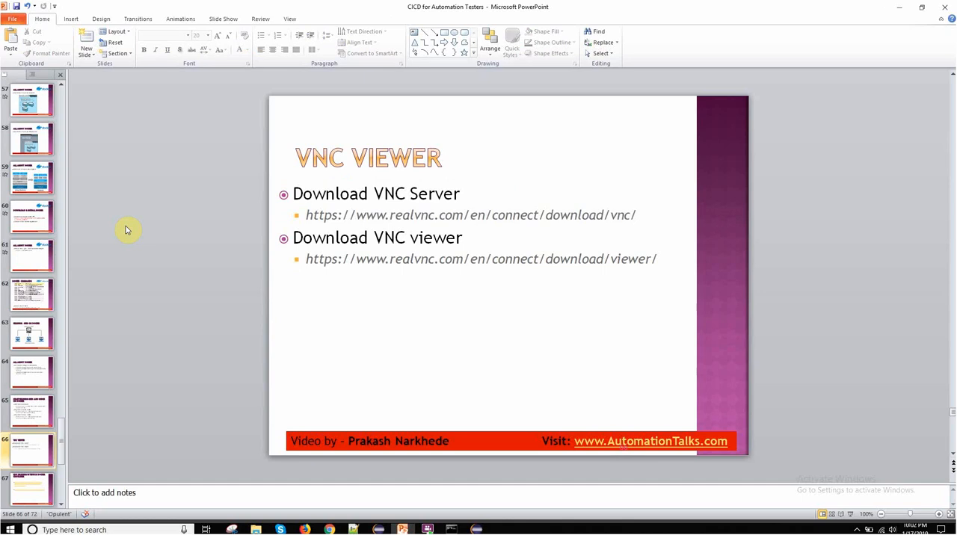
mouse_move(478, 287)
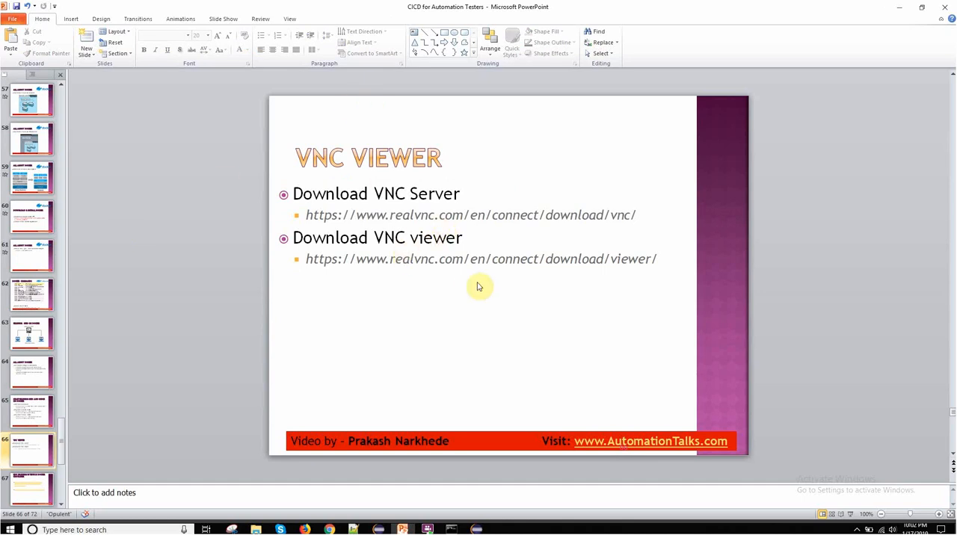
left_click(9, 528)
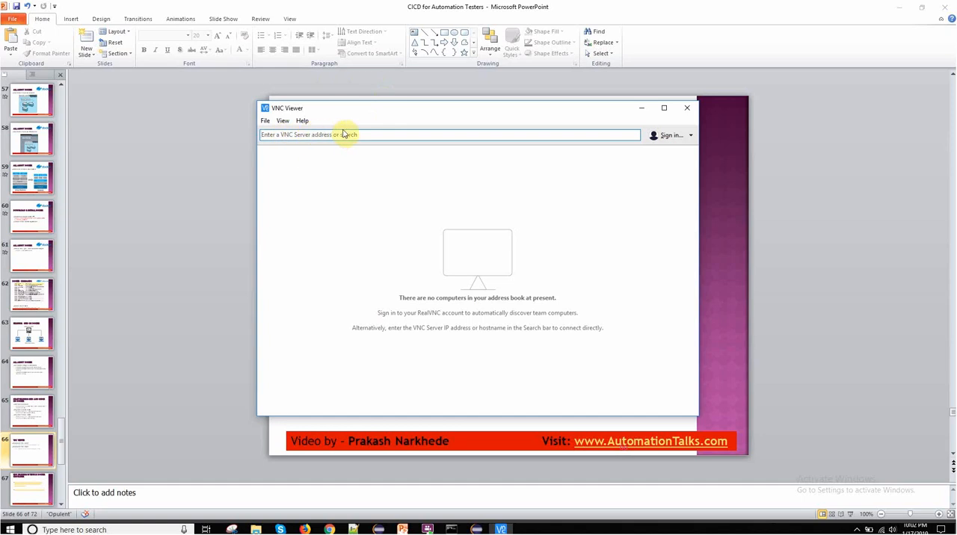
mouse_move(562, 442)
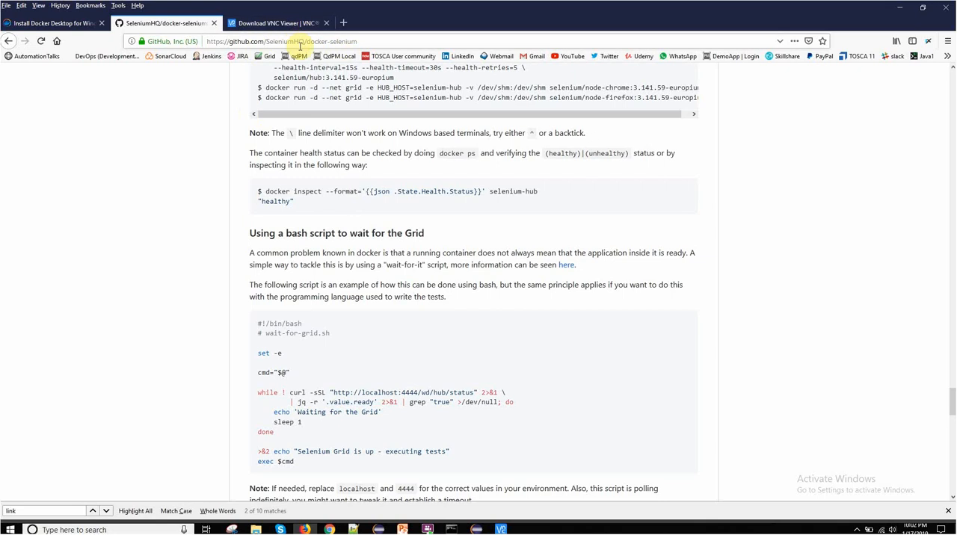
mouse_move(336, 224)
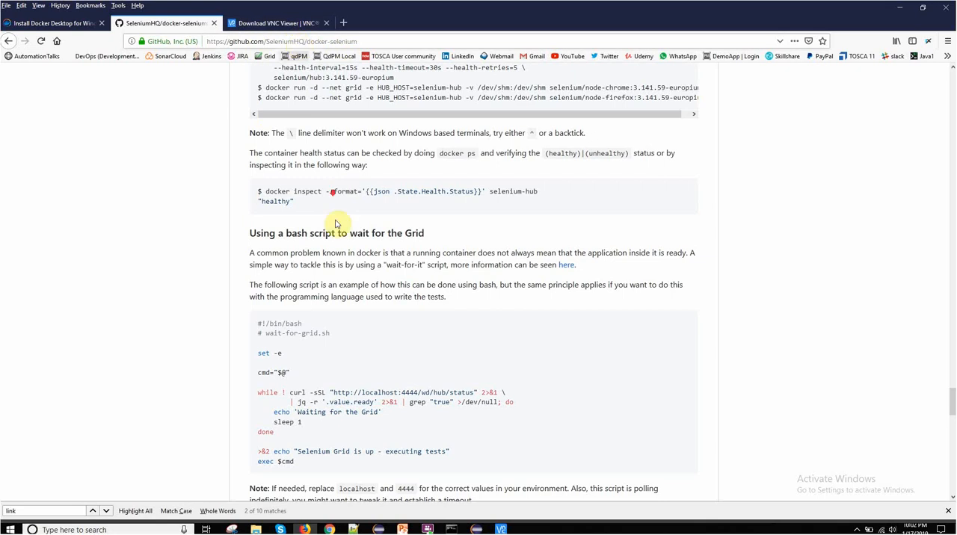
Step: Find the README's vncviewer command and select the address 127.0.0.1:49160
scroll("down", 3)
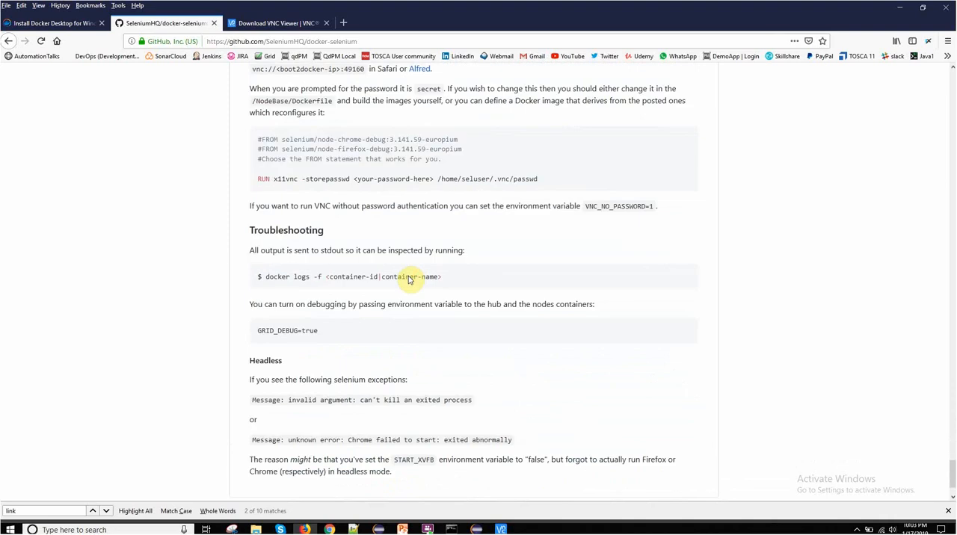
scroll("up", 3)
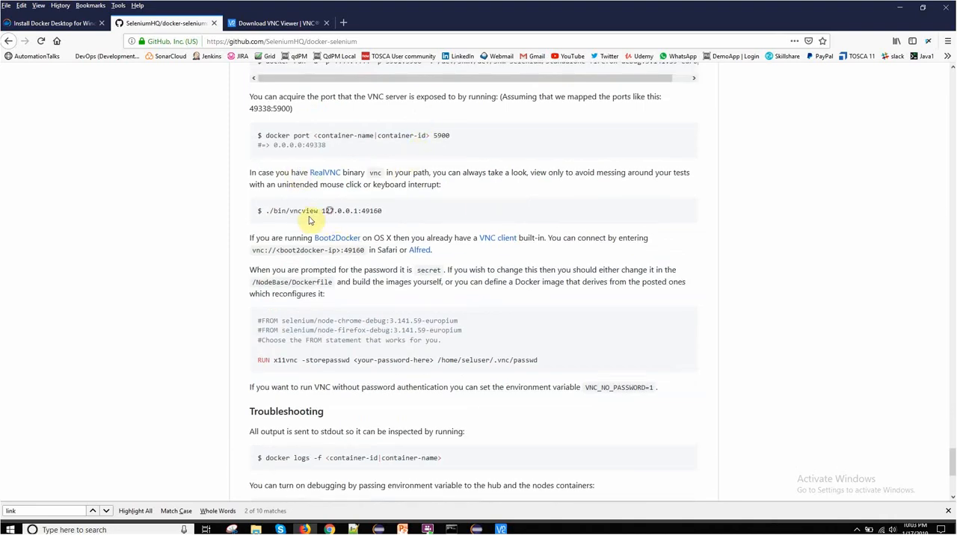
mouse_move(326, 174)
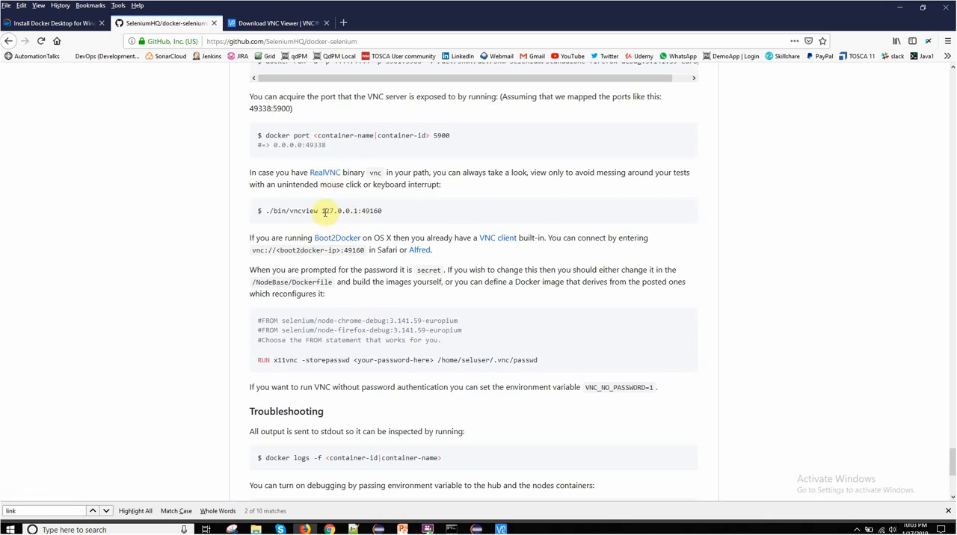
double_click(328, 211)
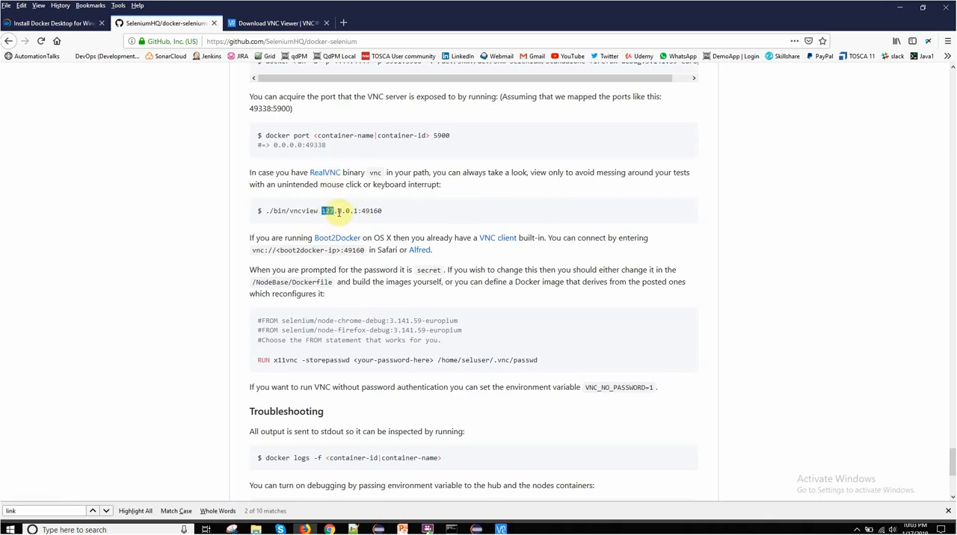
left_click_drag(322, 211, 359, 211)
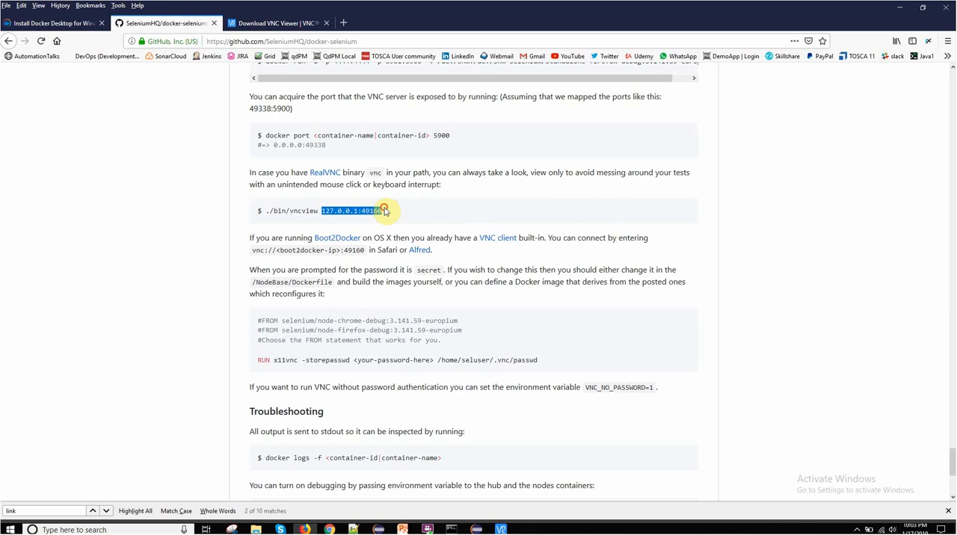
Step: Enter 127.0.0.1:49160 in VNC Viewer's address bar to attempt a connection
left_click(502, 526)
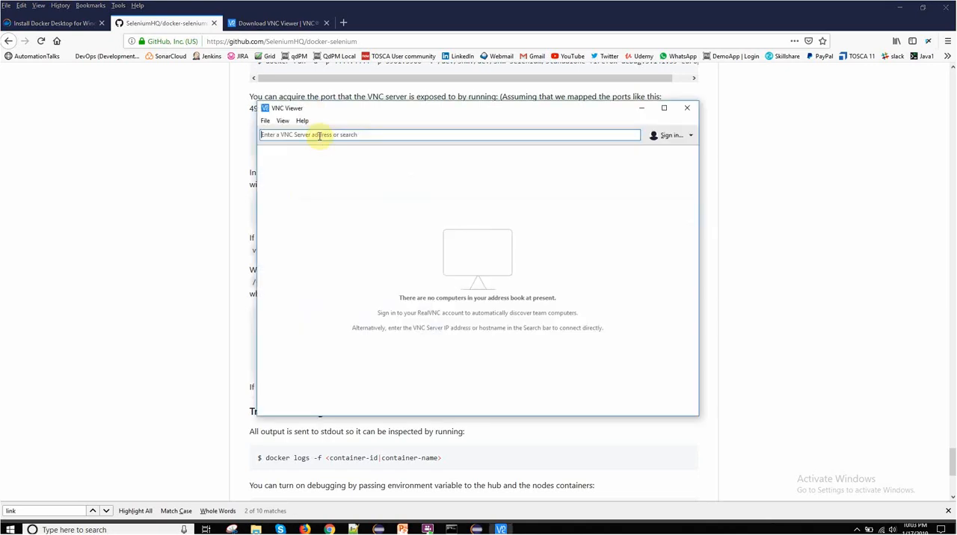
type("127.0.0.1:49160")
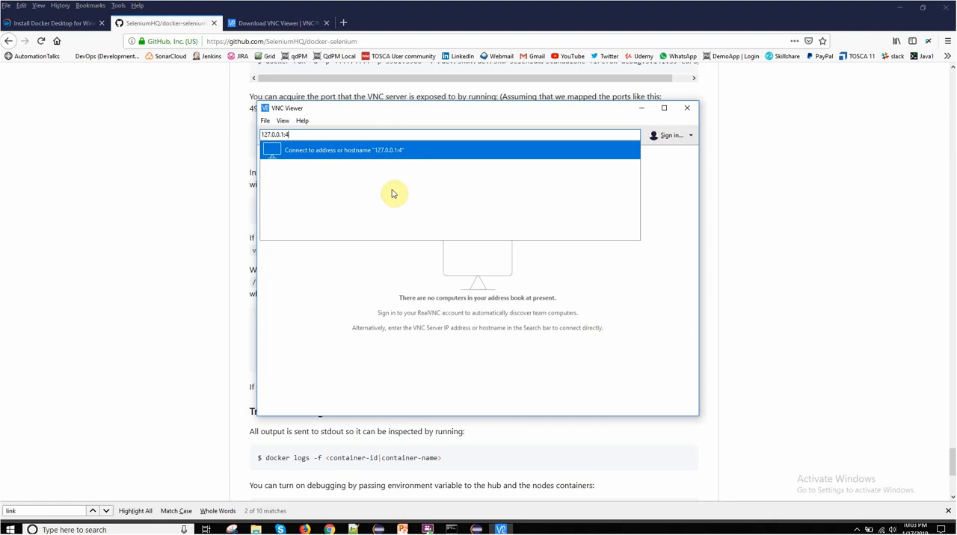
key("Backspace")
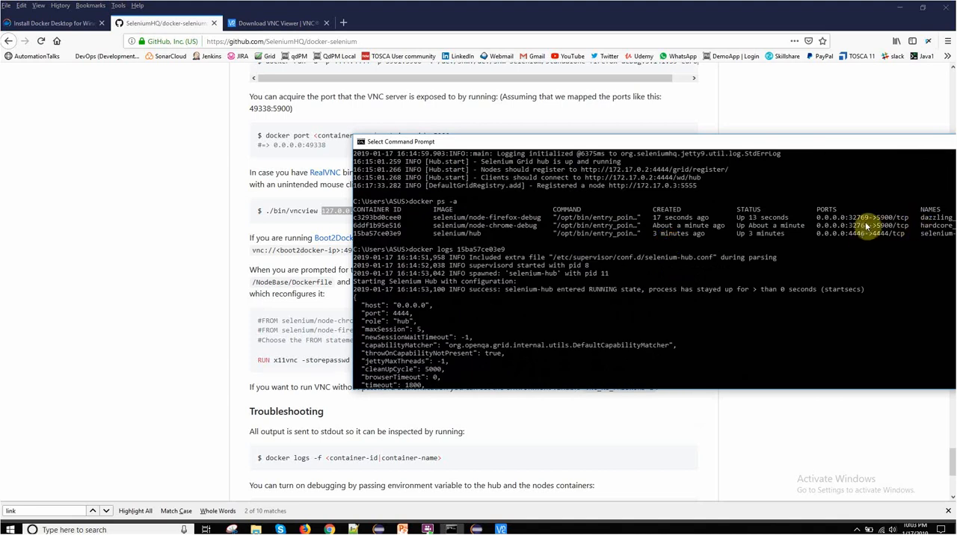
mouse_move(856, 229)
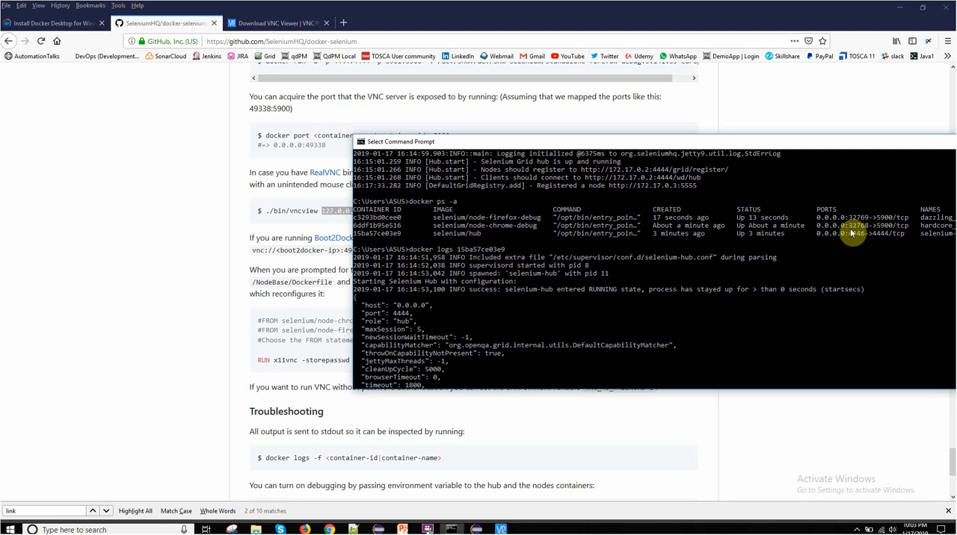
mouse_move(867, 236)
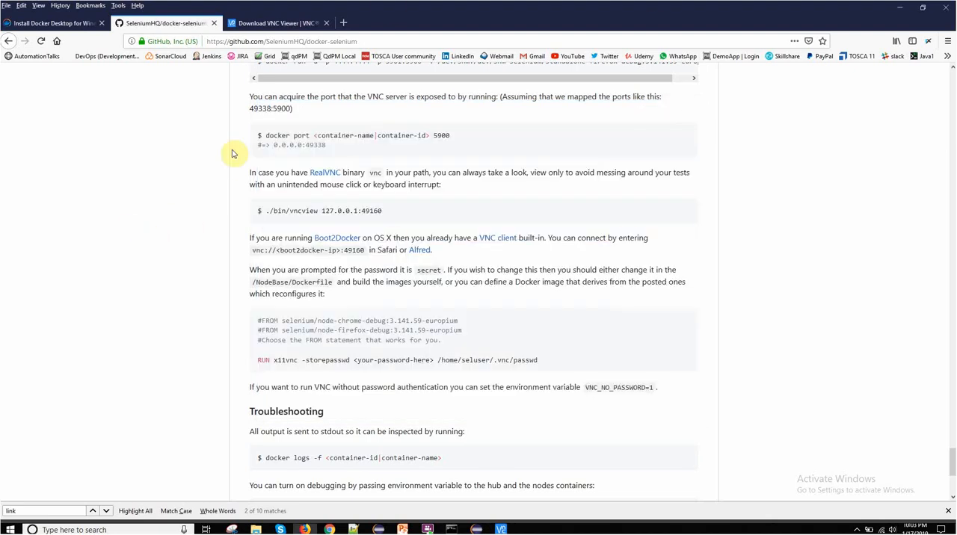
scroll("down", 3)
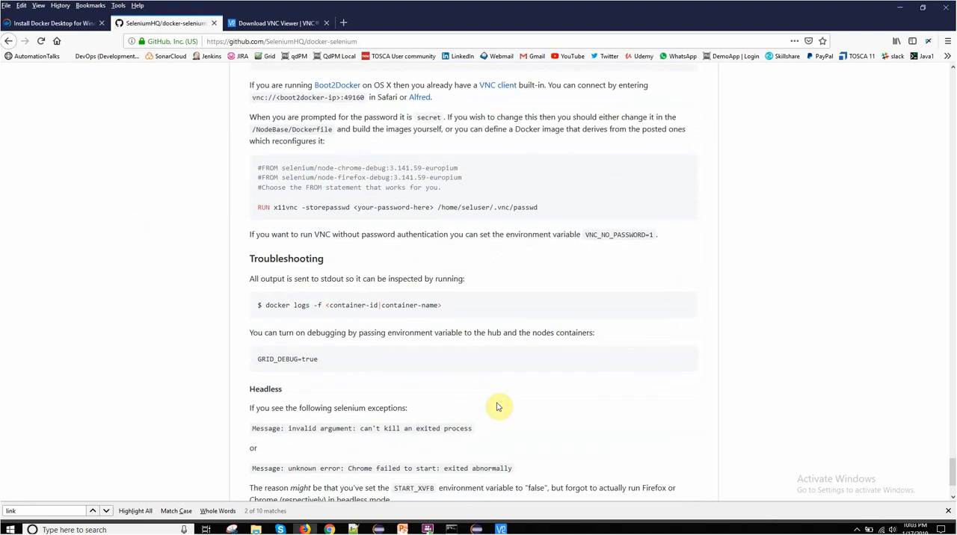
scroll("down", 3)
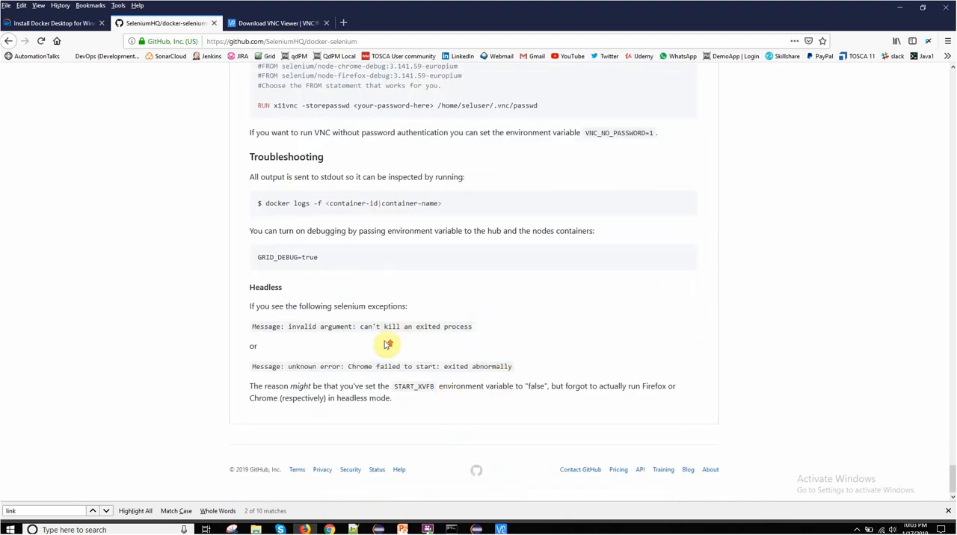
scroll("up", 3)
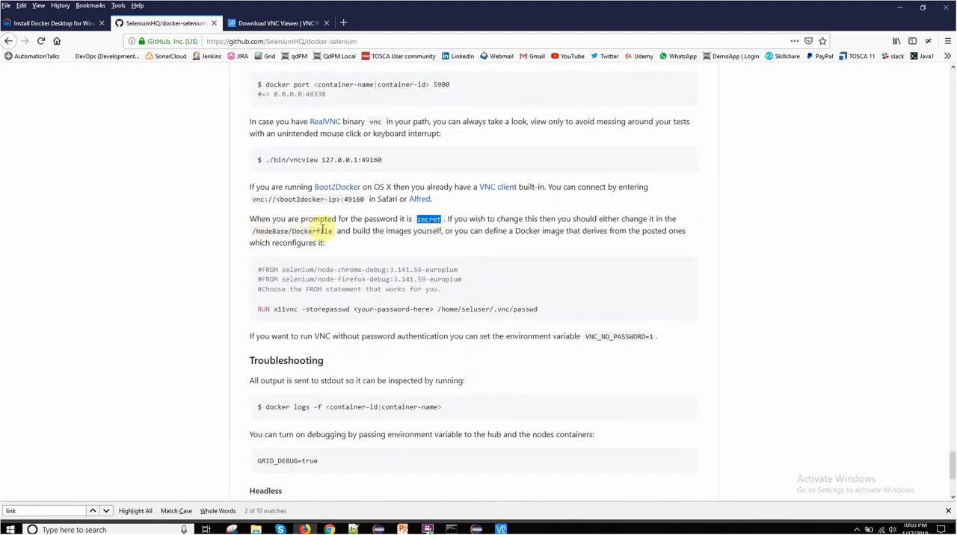
mouse_move(430, 236)
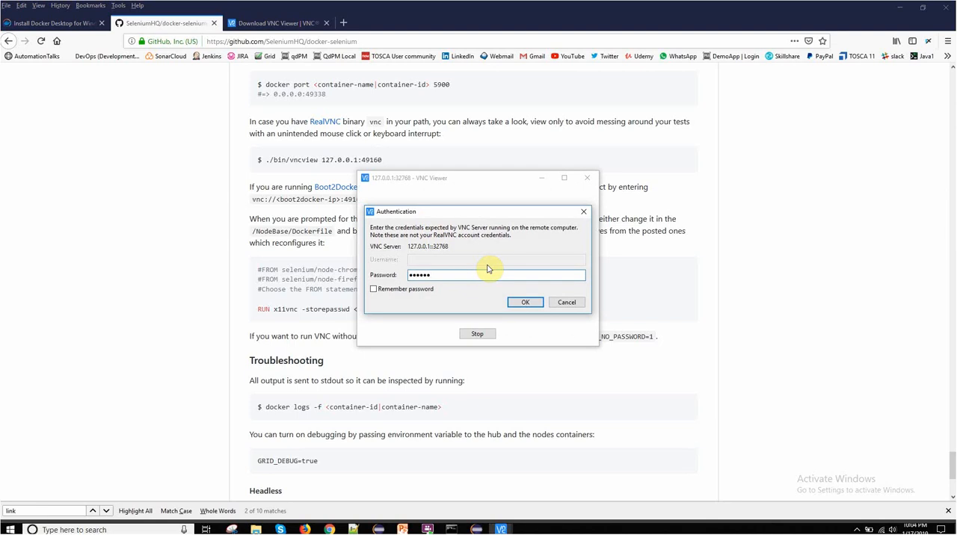
left_click(526, 302)
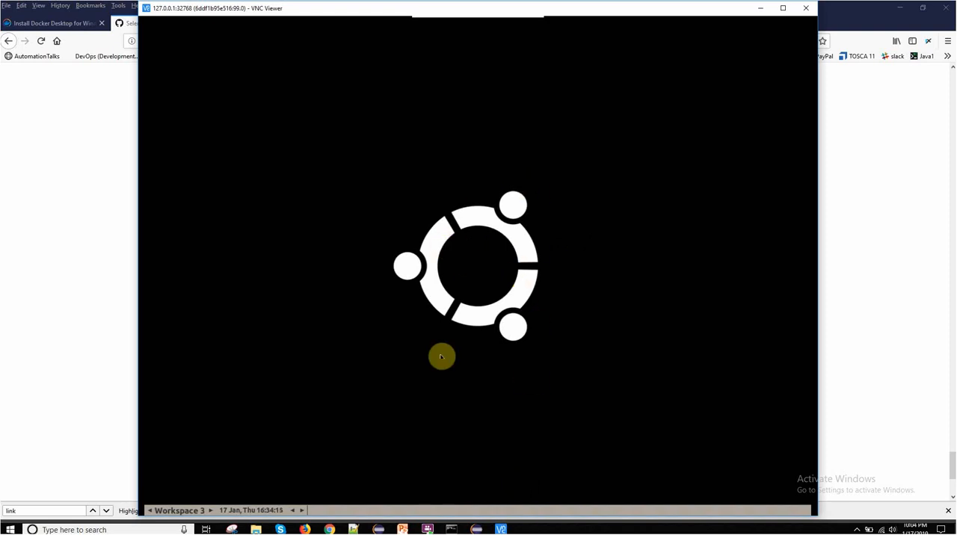
Step: Restart the remote Fluxbox desktop from its right-click menu
right_click(441, 356)
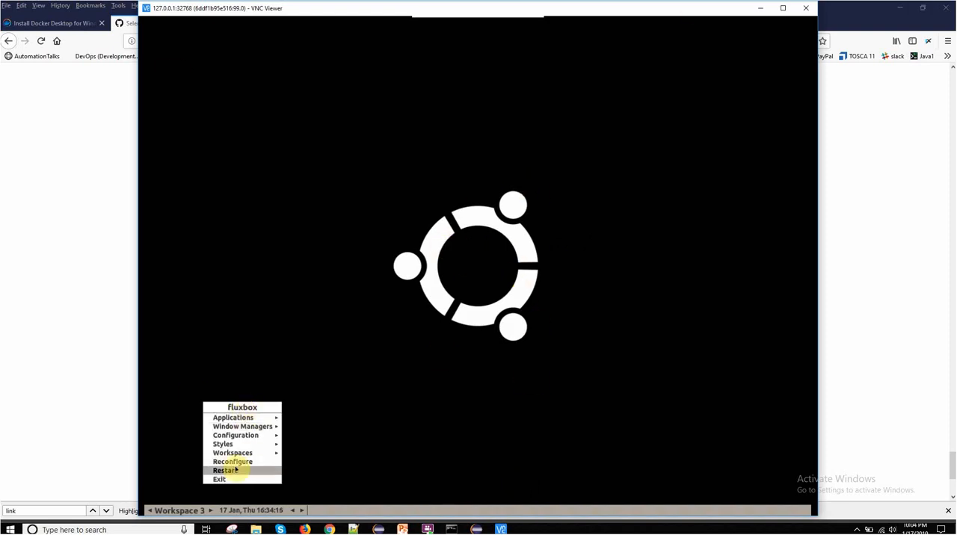
left_click(230, 469)
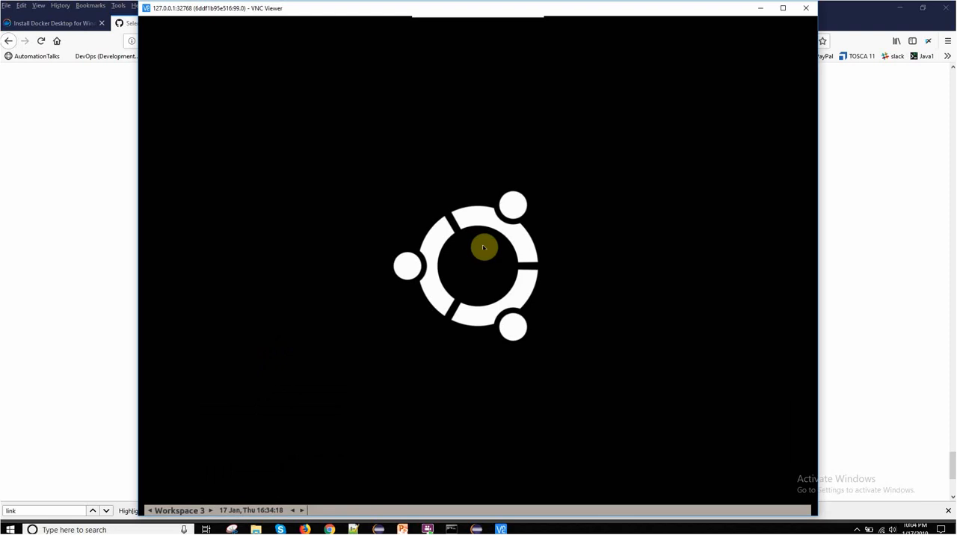
mouse_move(317, 133)
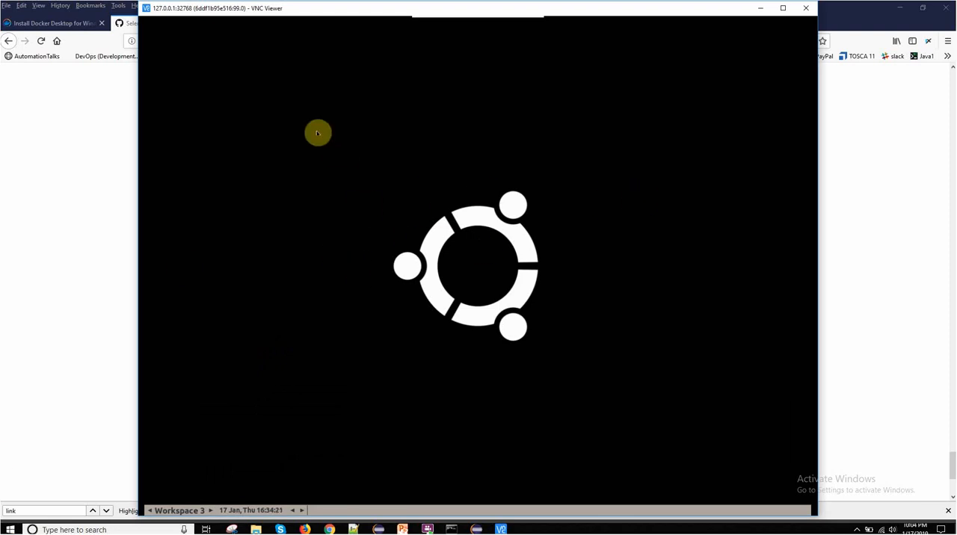
mouse_move(231, 168)
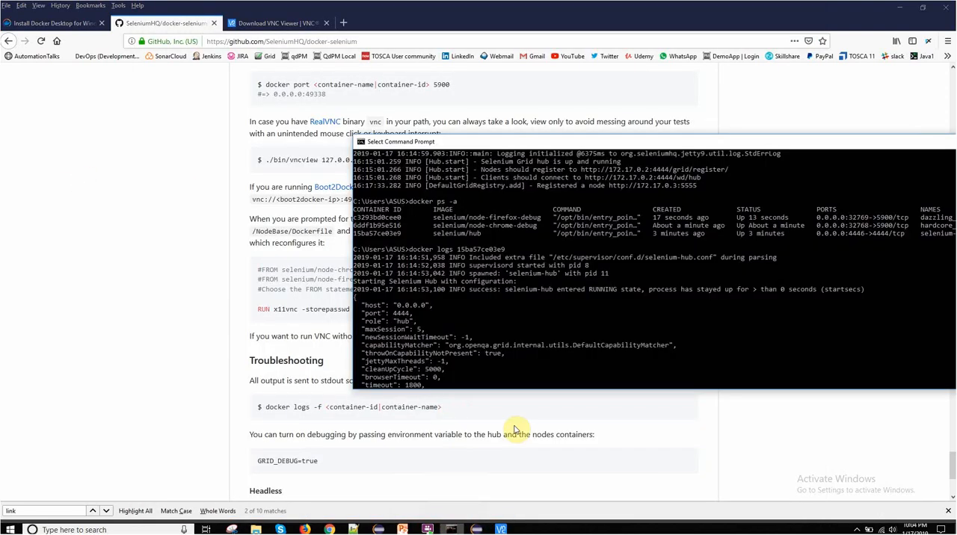
mouse_move(874, 231)
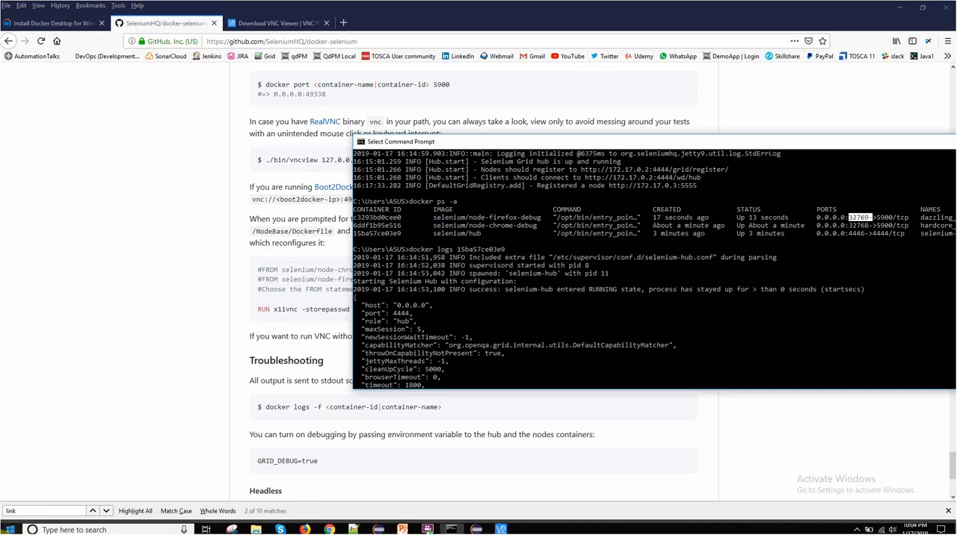
Step: Note port 32768 from docker ps and reconnect VNC Viewer with the password
left_click(9, 532)
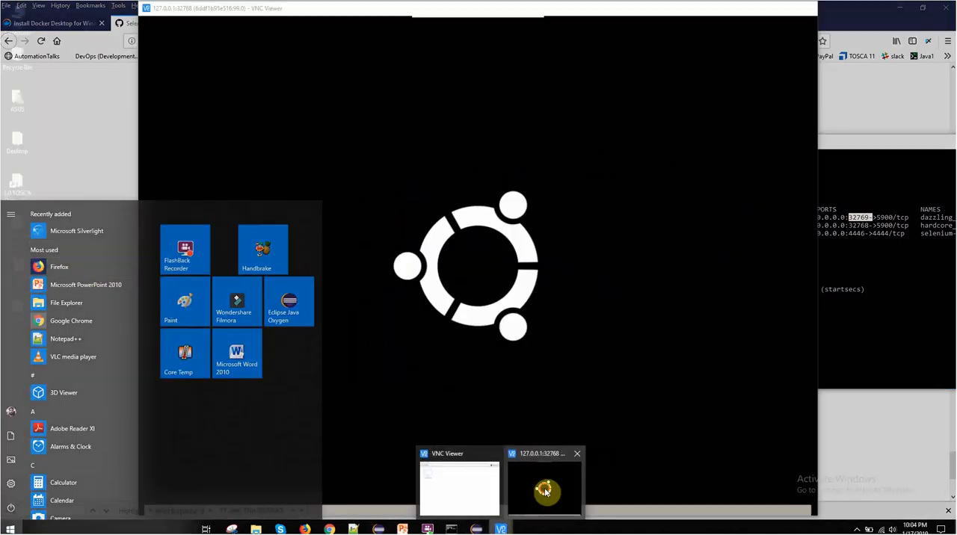
left_click(543, 491)
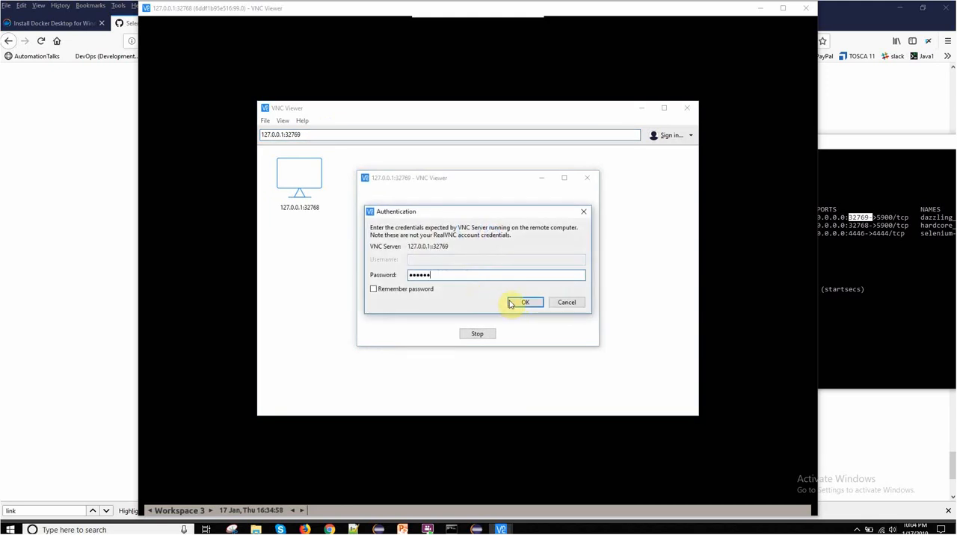
left_click(523, 302)
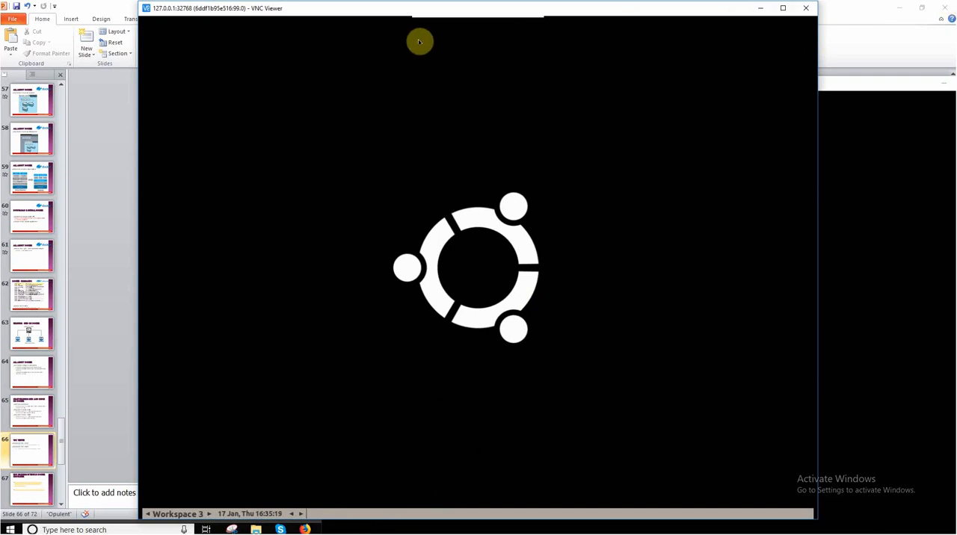
mouse_move(826, 87)
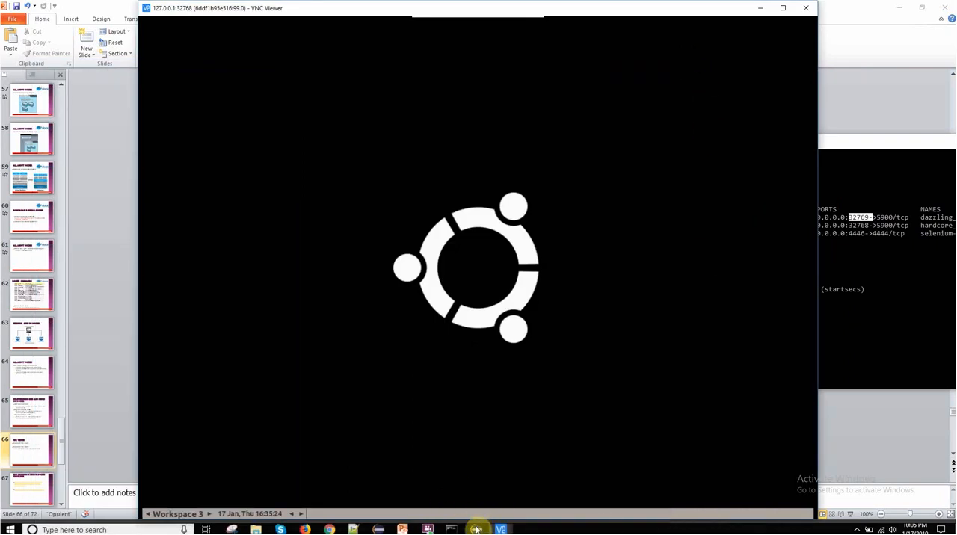
Step: Run TestClass1 in Eclipse as a TestNG Test
left_click(476, 528)
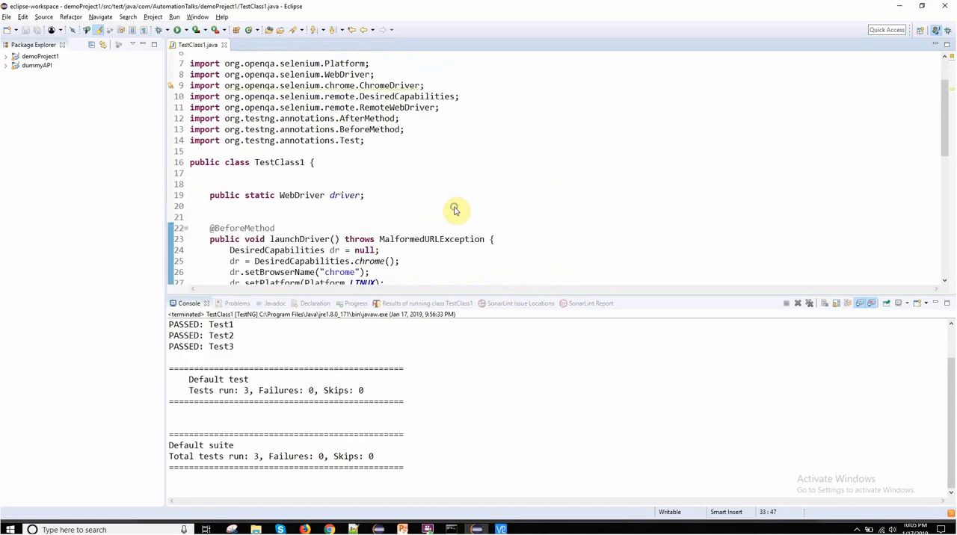
right_click(454, 209)
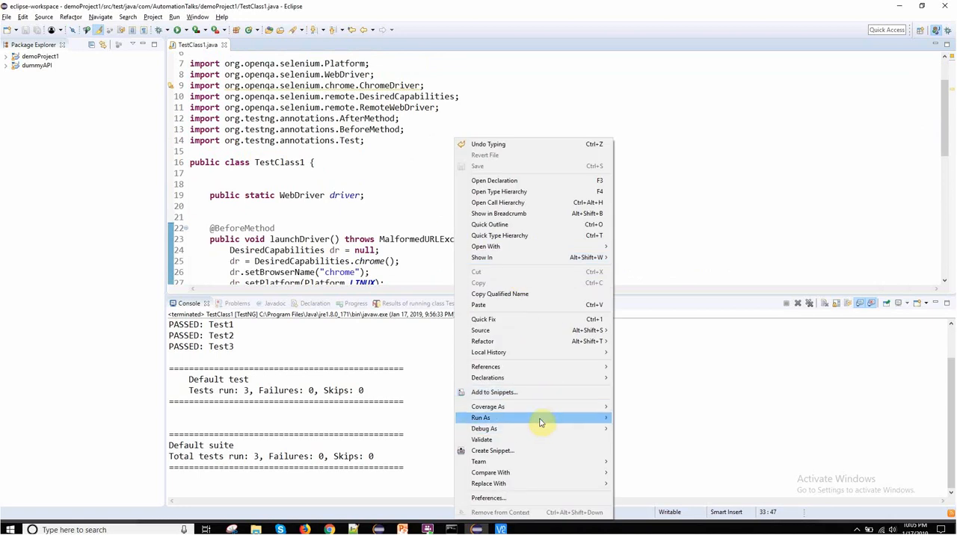
left_click(481, 417)
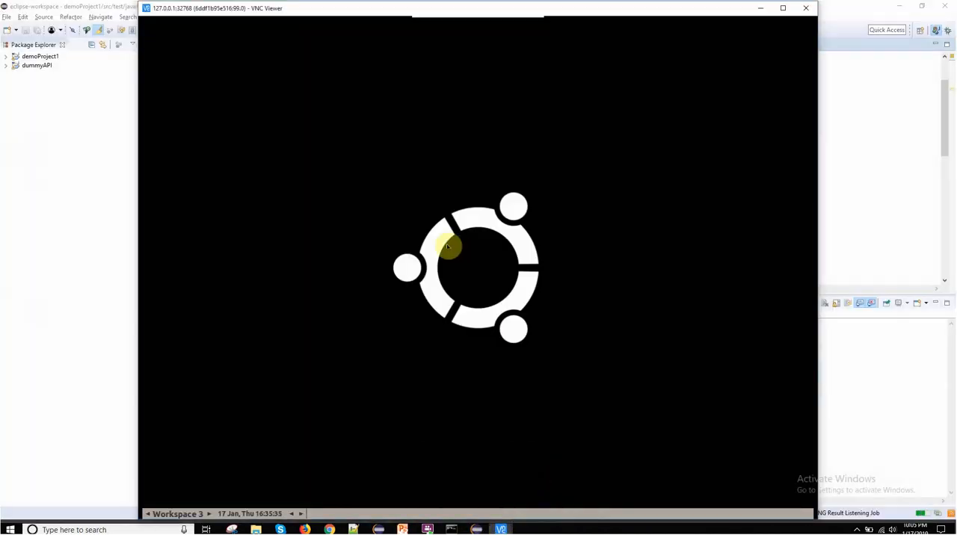
mouse_move(313, 12)
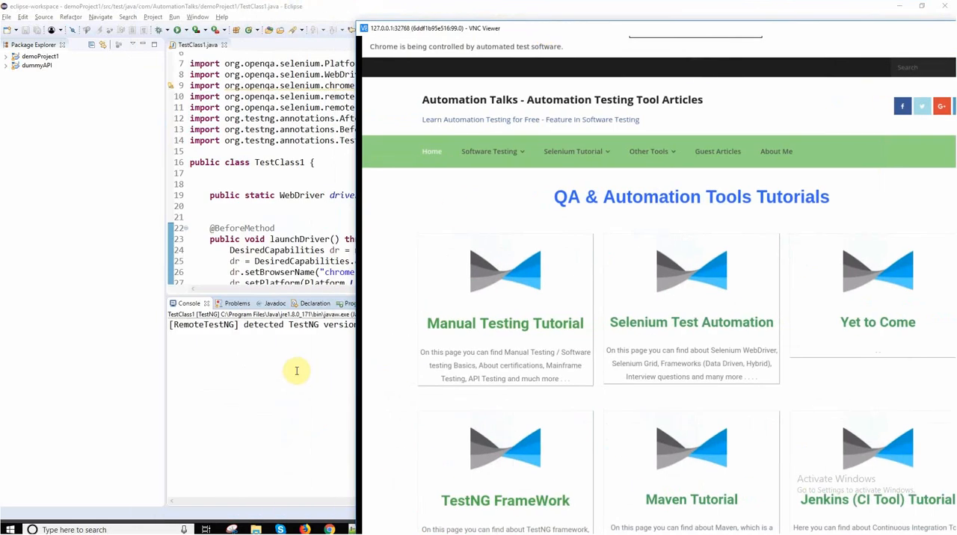
mouse_move(296, 371)
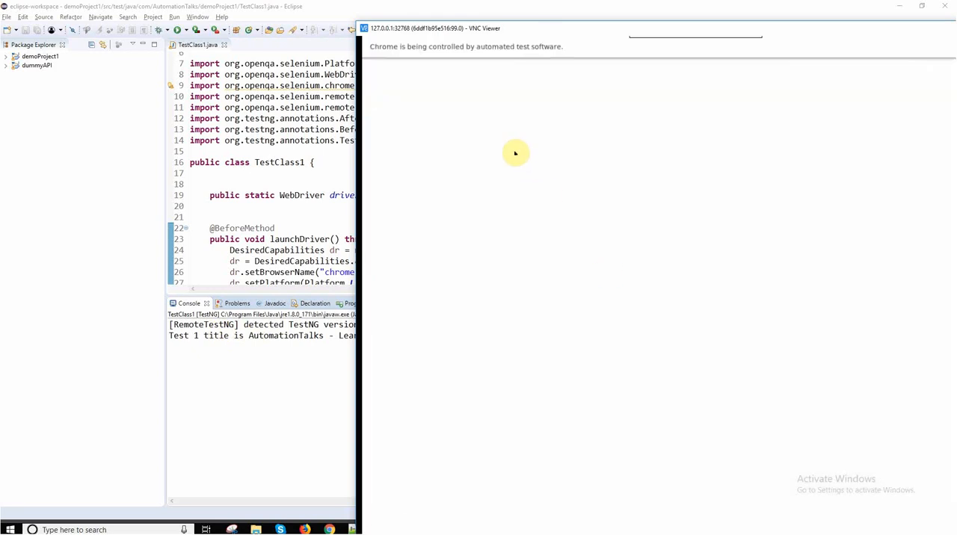
mouse_move(522, 153)
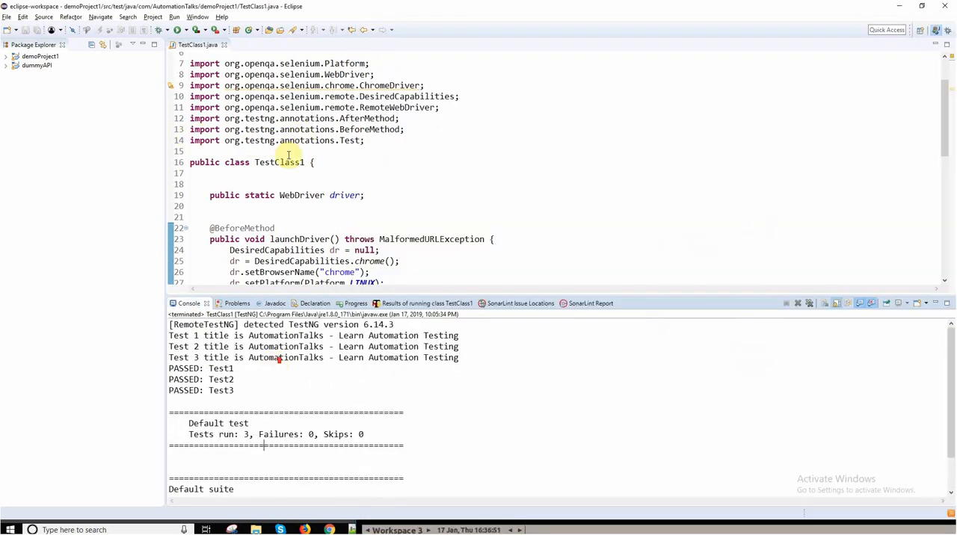
Step: Scroll the TestClass1 code after the console reports 3 tests run, 0 failures
scroll("down", 3)
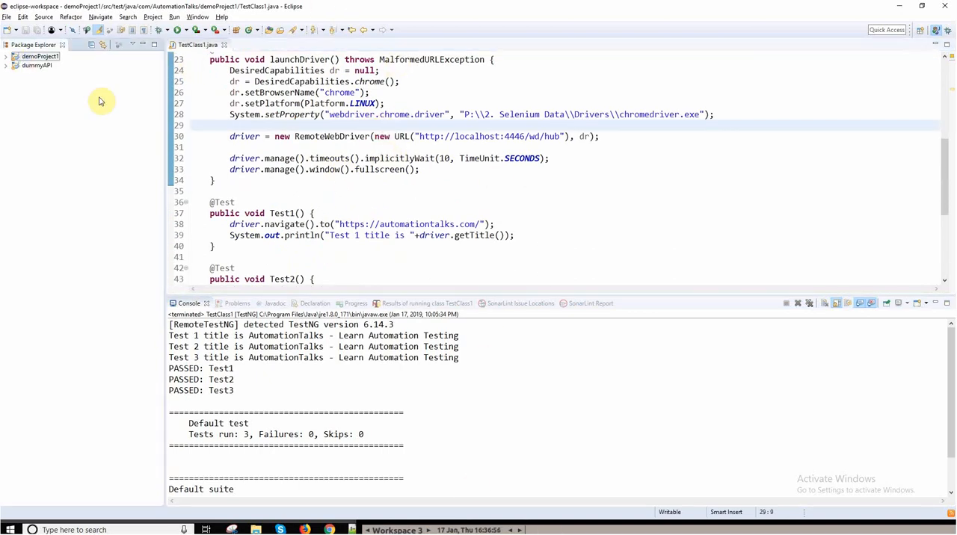
right_click(41, 57)
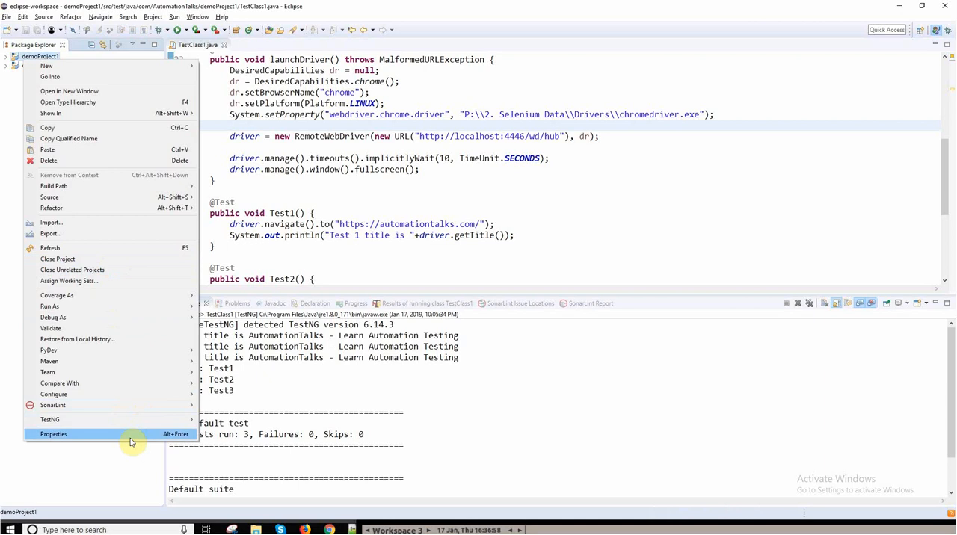
left_click(54, 434)
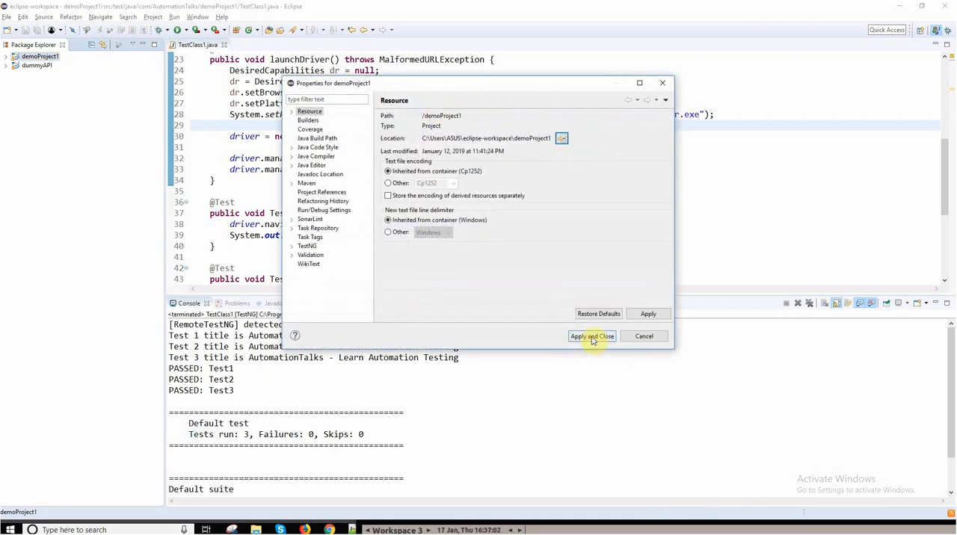
left_click(592, 337)
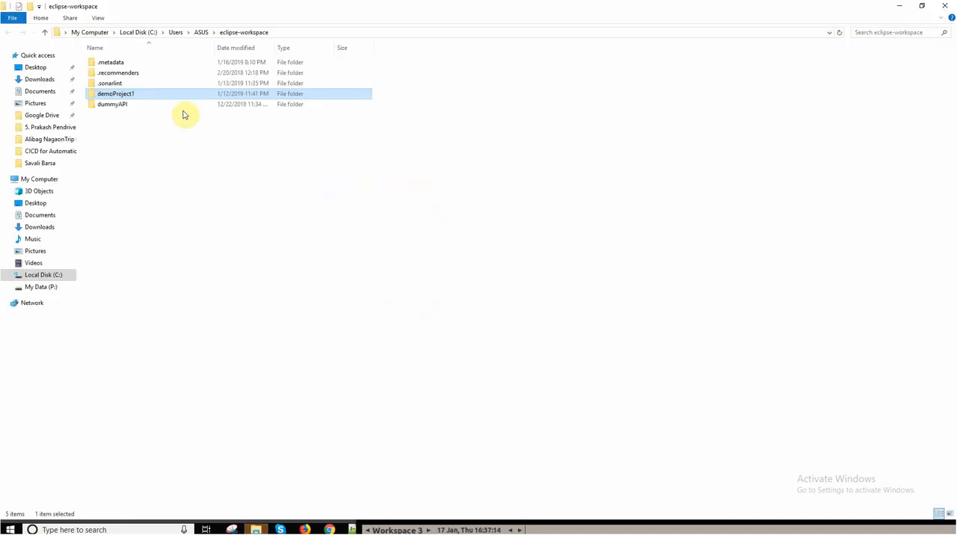
Step: Open a Git Bash terminal inside the demoProject1 folder
double_click(117, 93)
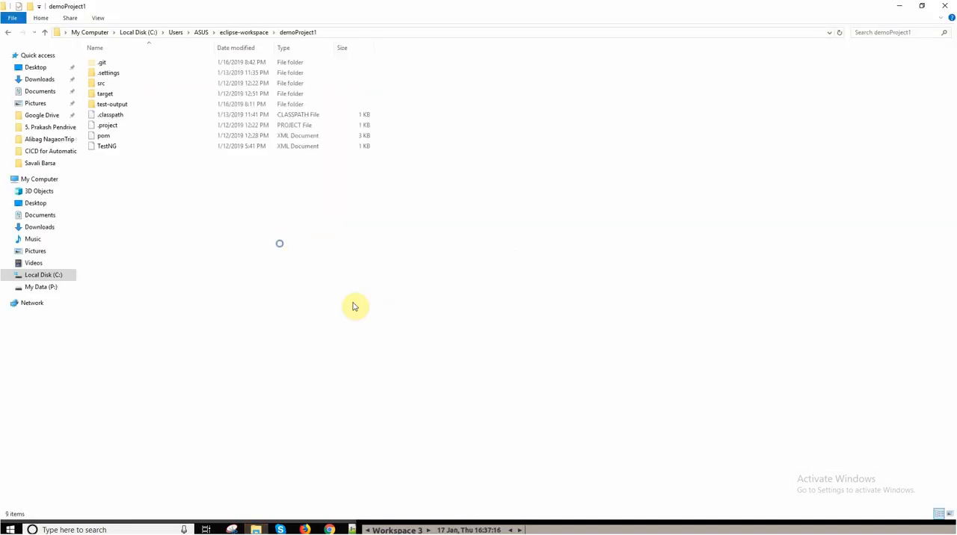
right_click(354, 305)
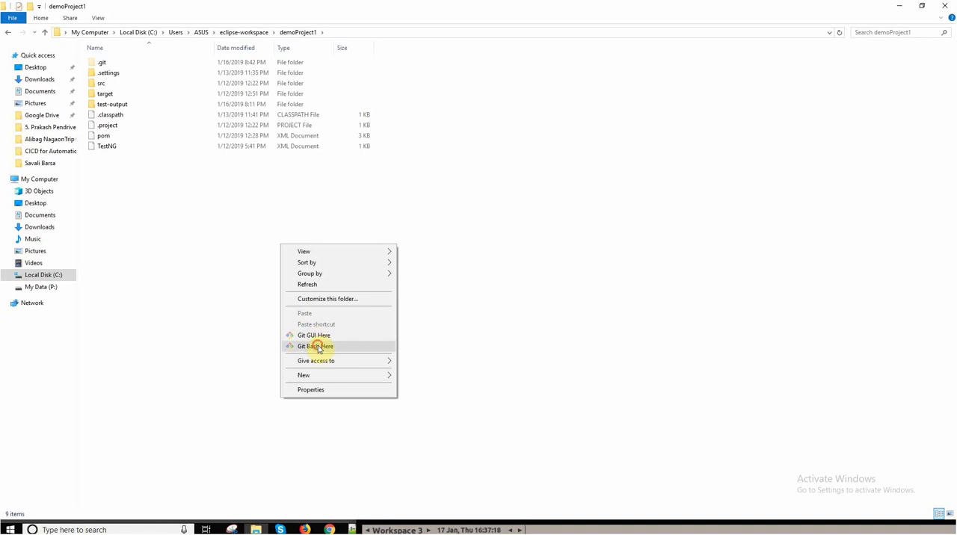
left_click(317, 347)
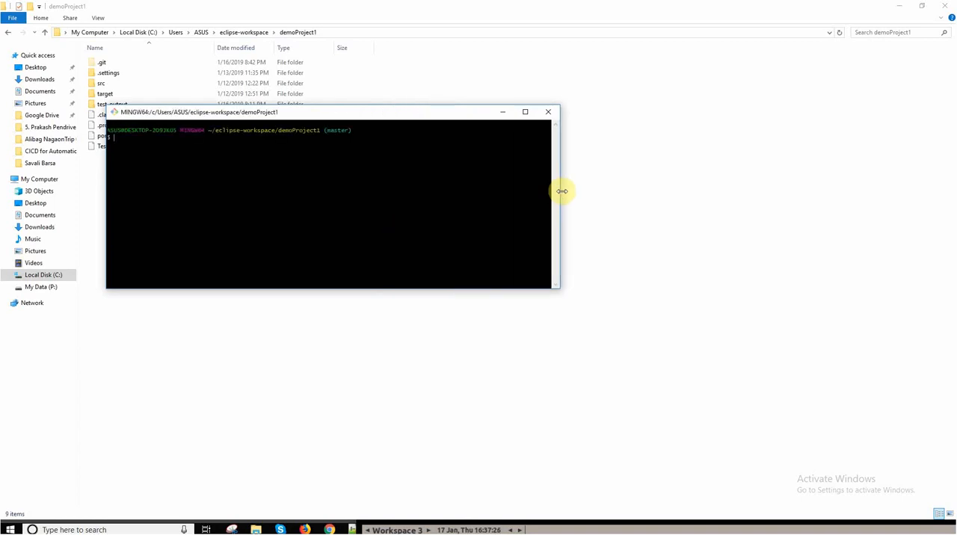
Step: Run git add -A, git commit -m "docker setup", and git push origin master
type("git add")
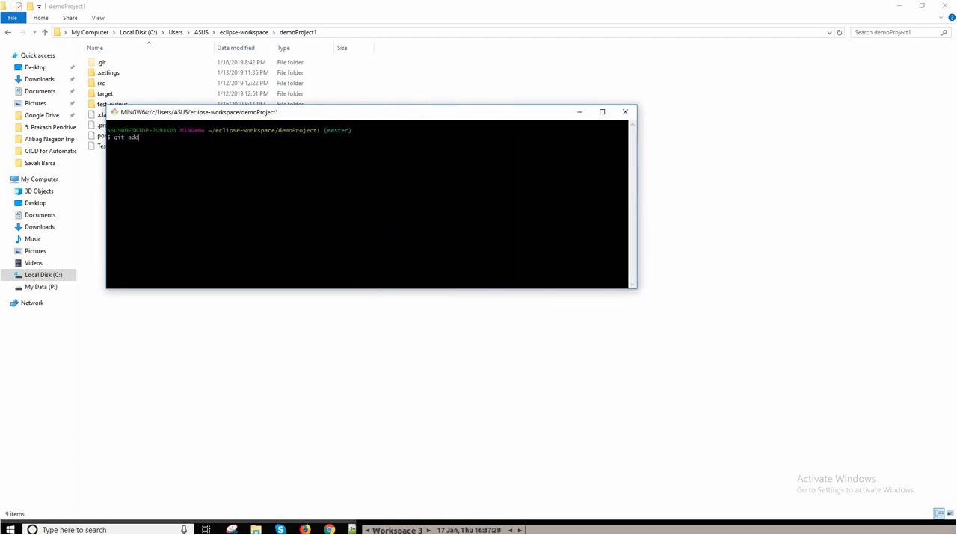
type("-A")
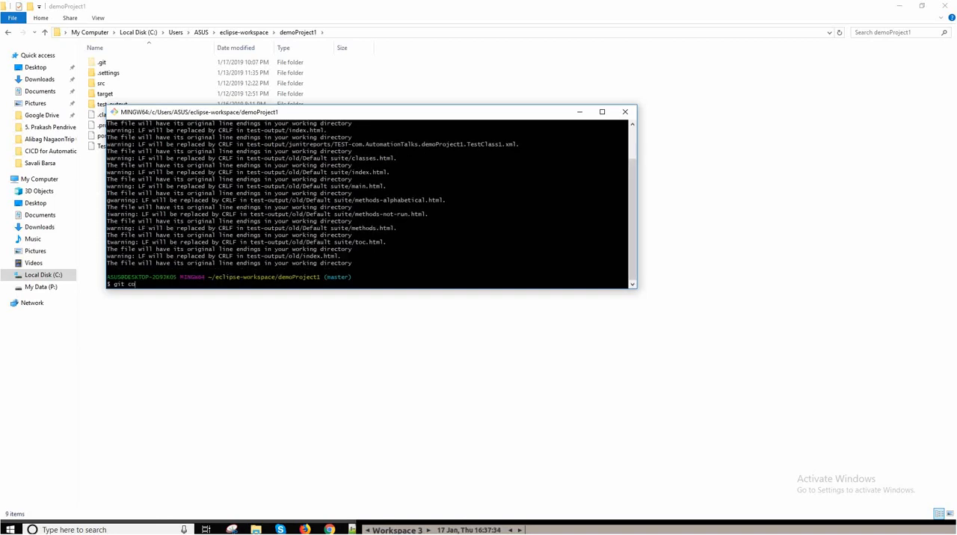
type("mmit -m \"")
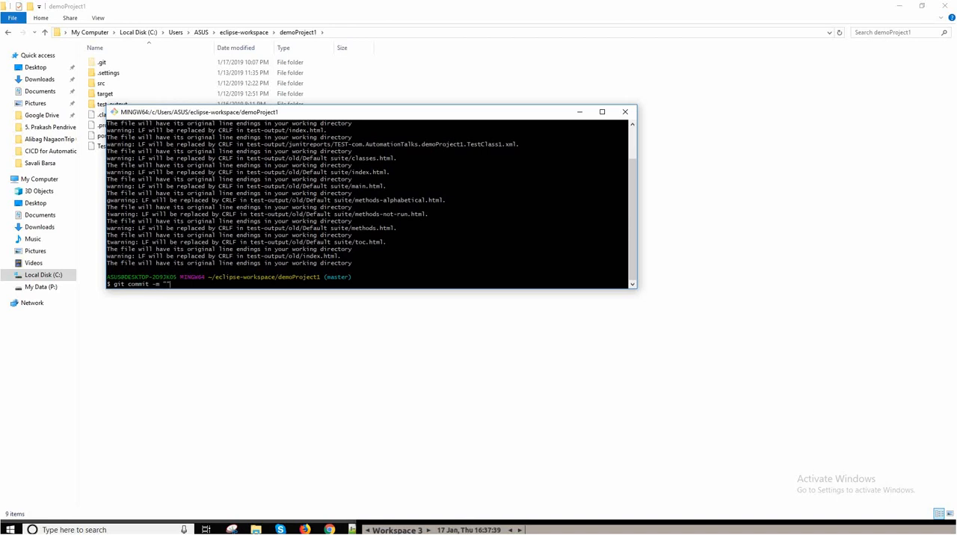
type("docker setup")
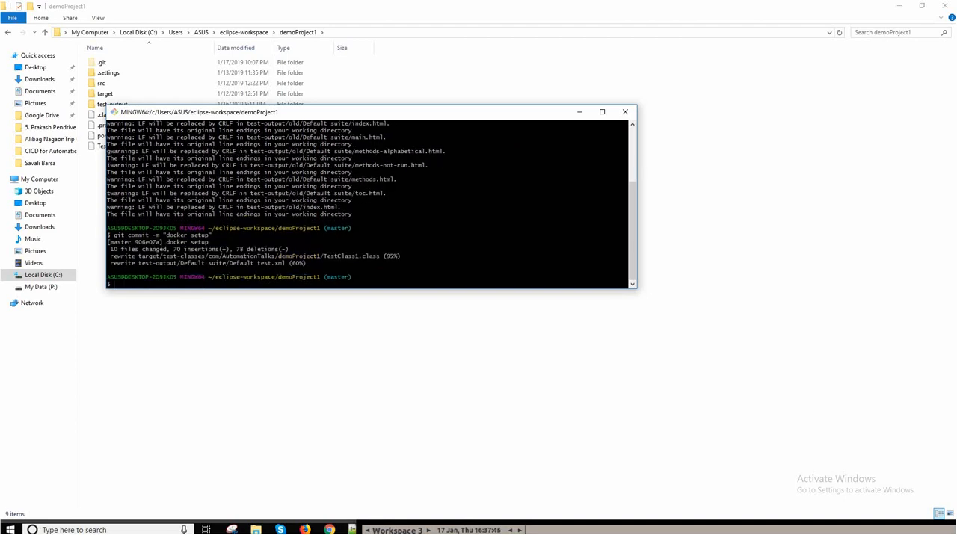
type("git push origin master")
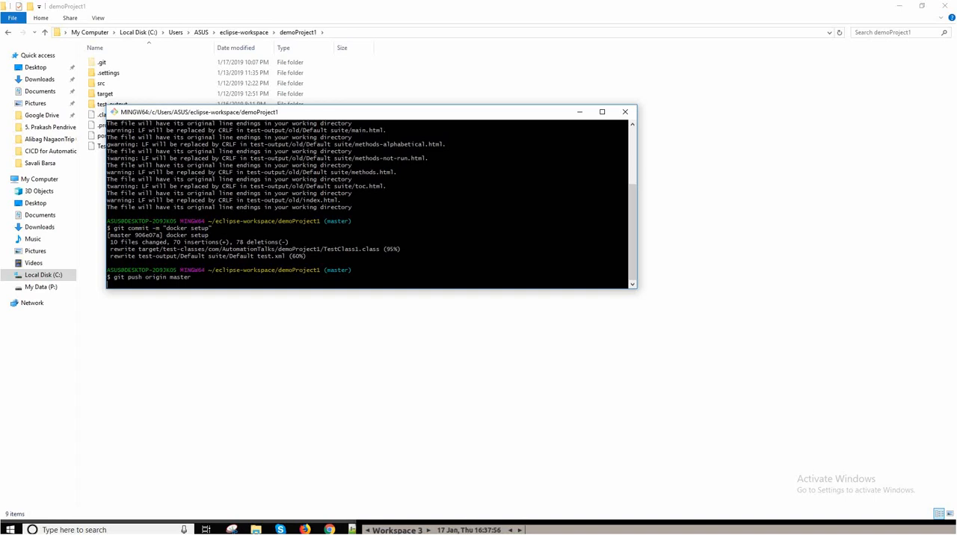
mouse_move(466, 334)
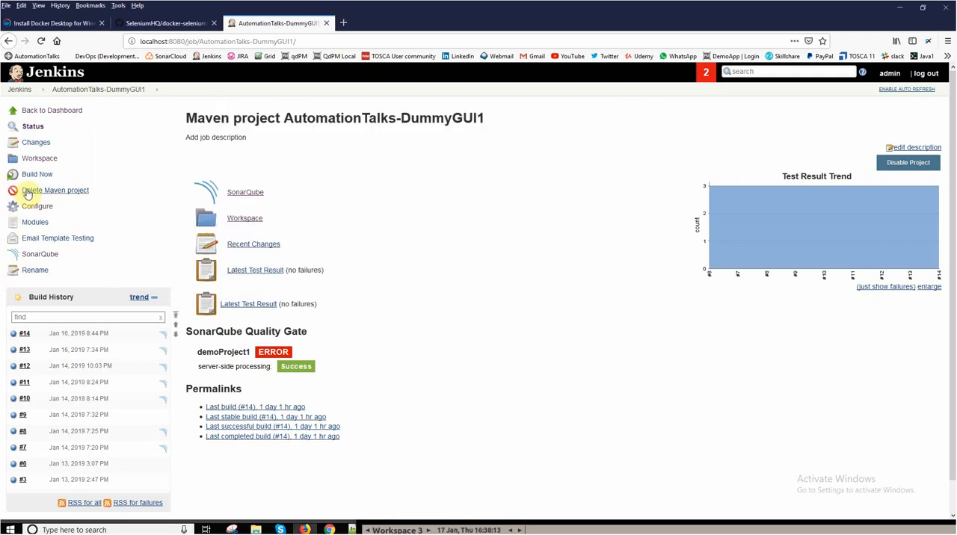
mouse_move(52, 179)
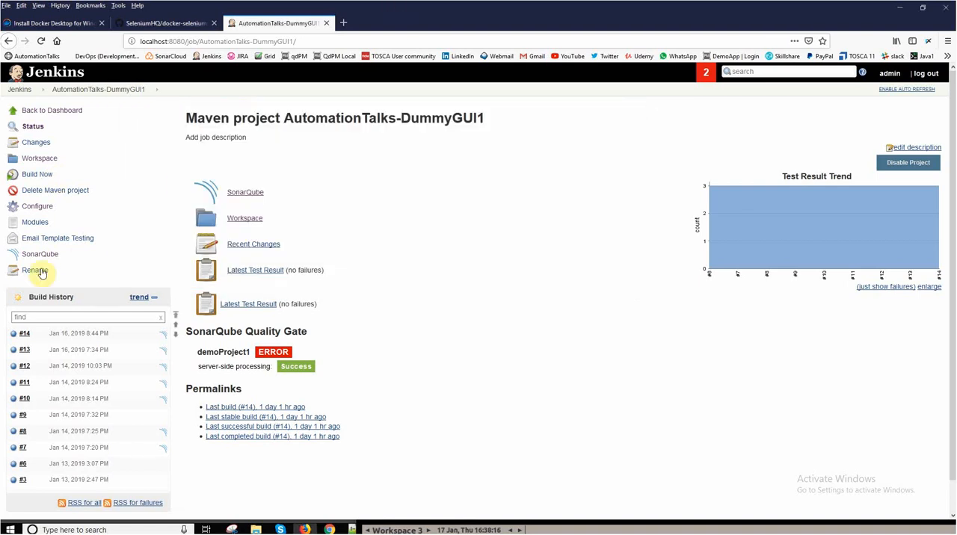
mouse_move(42, 173)
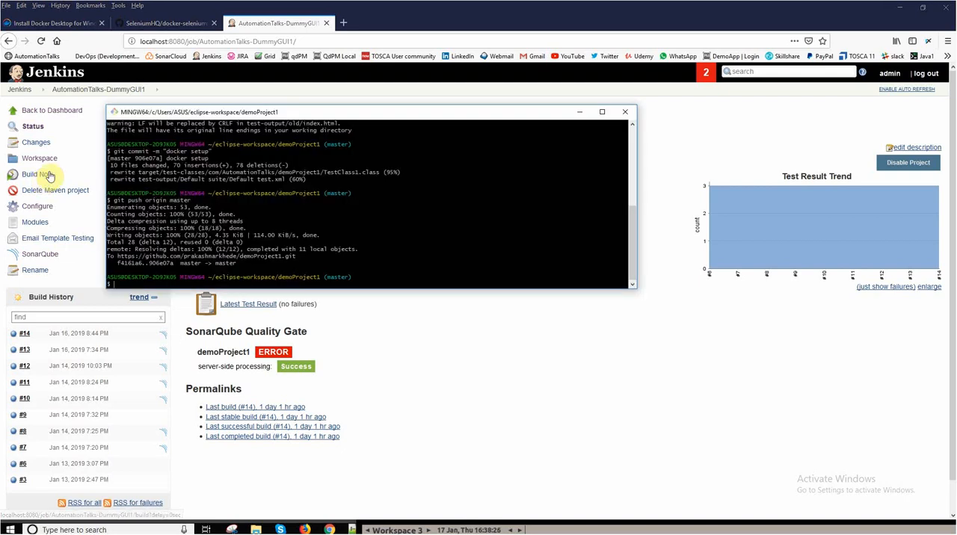
Step: Trigger Build Now on the AutomationTalks-DummyGUI1 job to start build #15
left_click(625, 111)
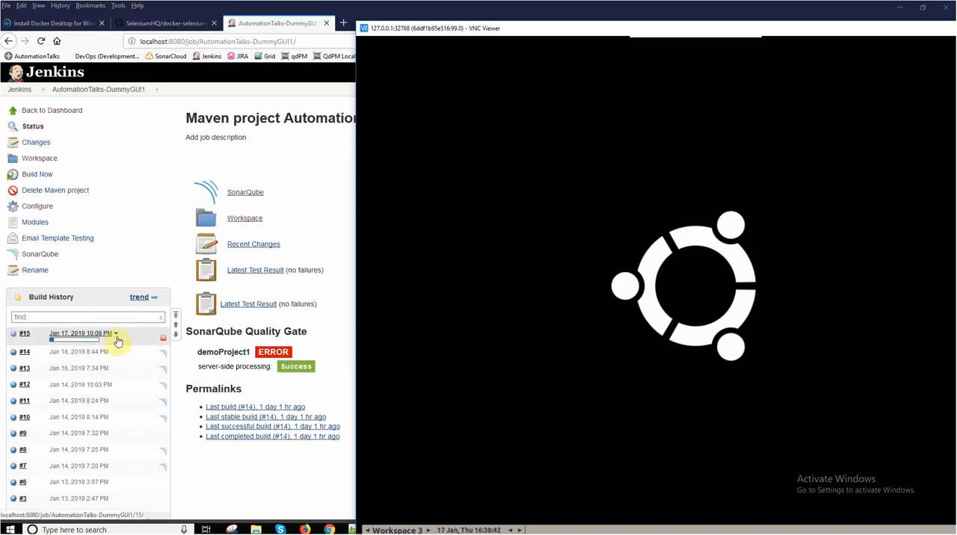
Step: Open Console Output for build #15 from the Build History dropdown
left_click(117, 332)
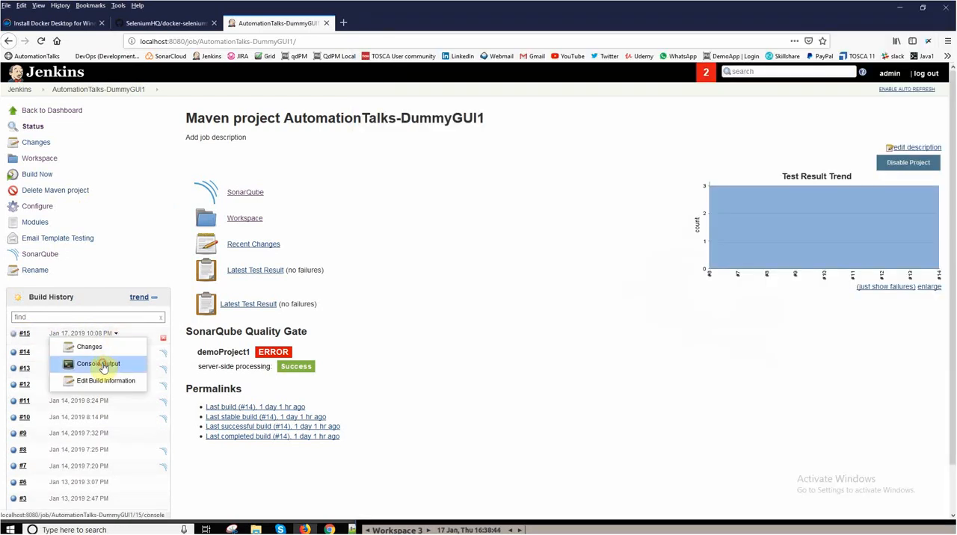
left_click(93, 364)
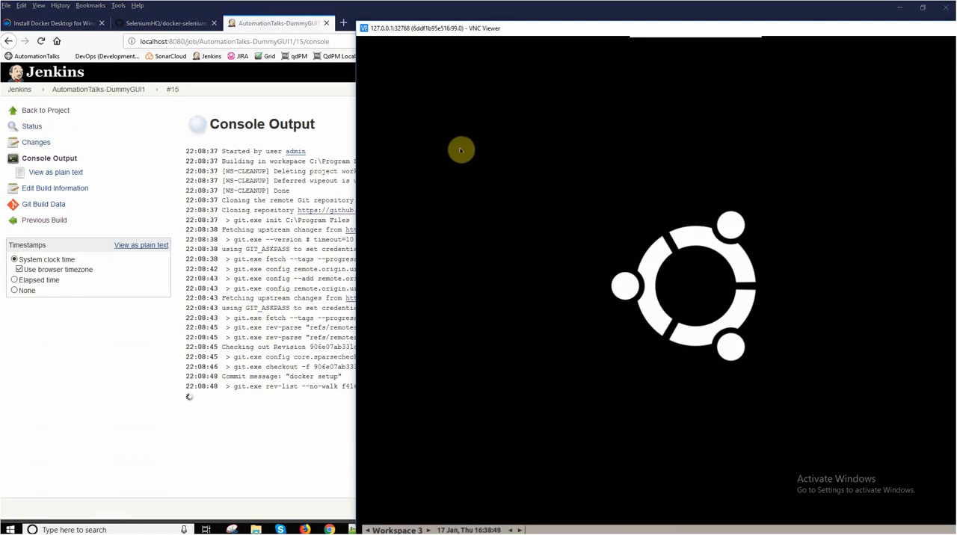
mouse_move(417, 67)
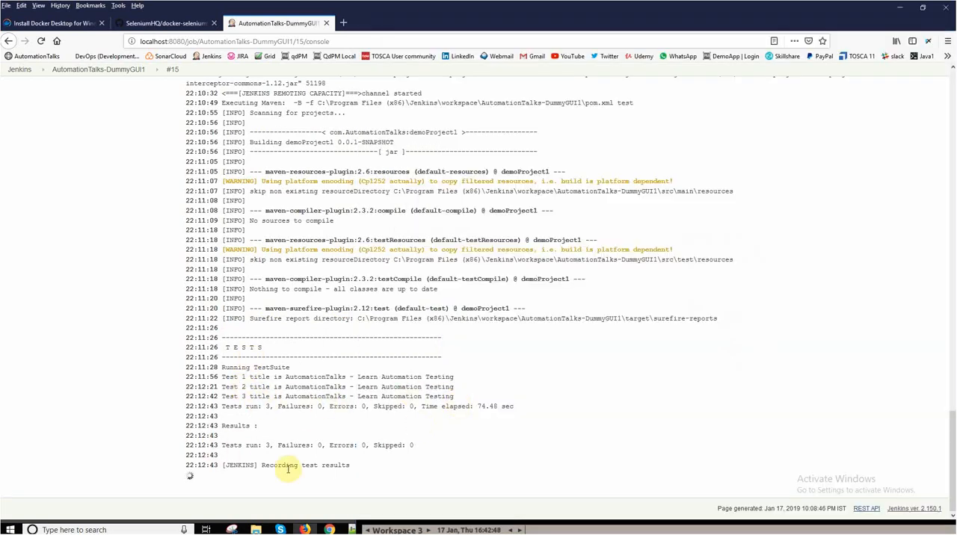
mouse_move(366, 406)
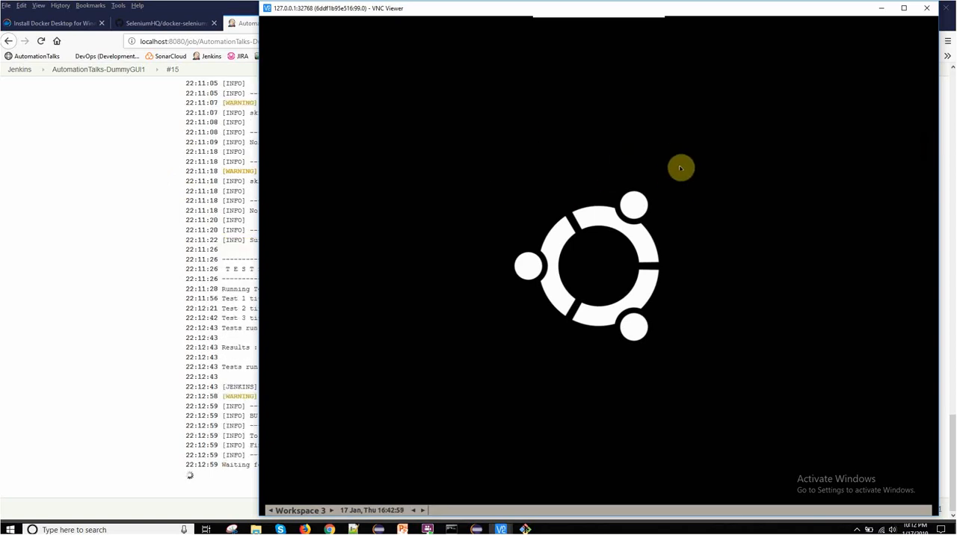
mouse_move(861, 120)
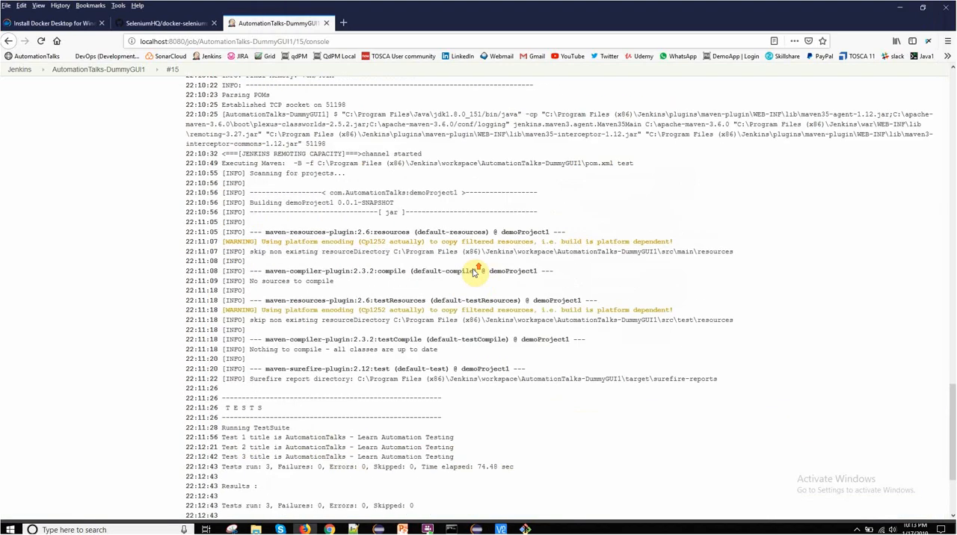
Step: Scroll to build #15's BUILD SUCCESS, then return to the VNC Viewer slide
scroll("down", 3)
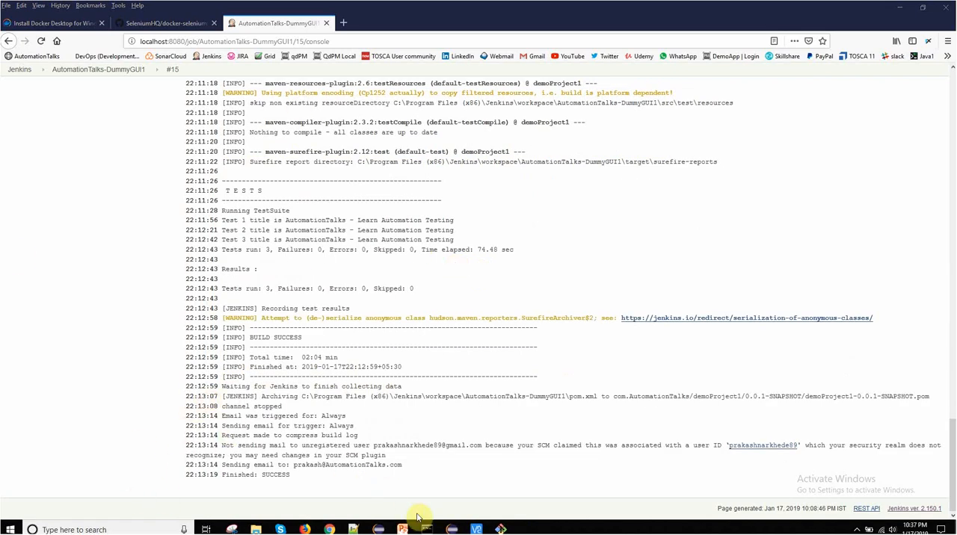
left_click(401, 530)
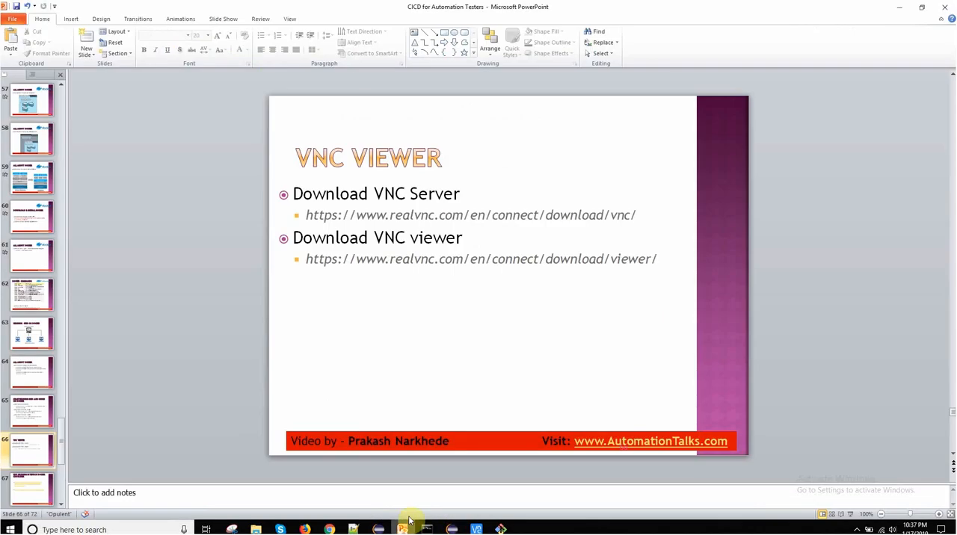
mouse_move(88, 341)
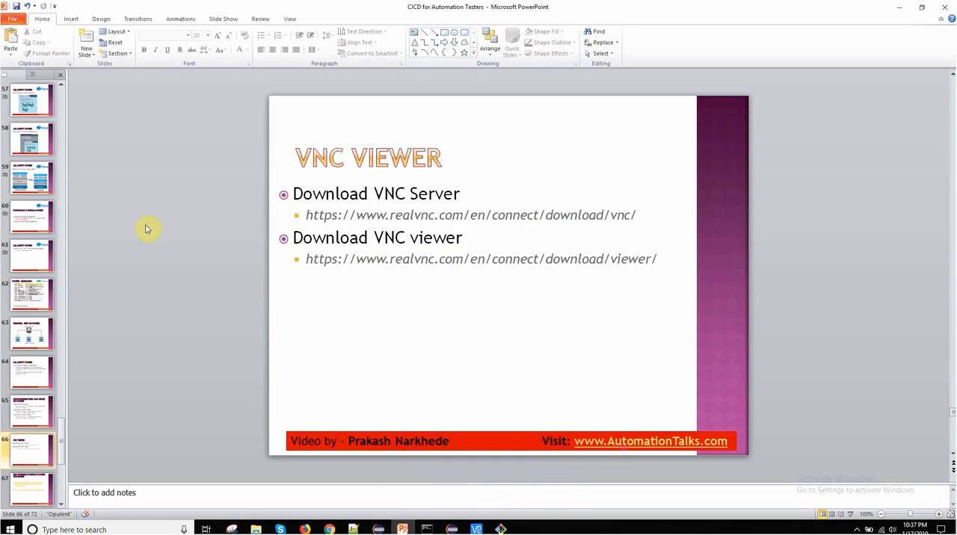
mouse_move(150, 242)
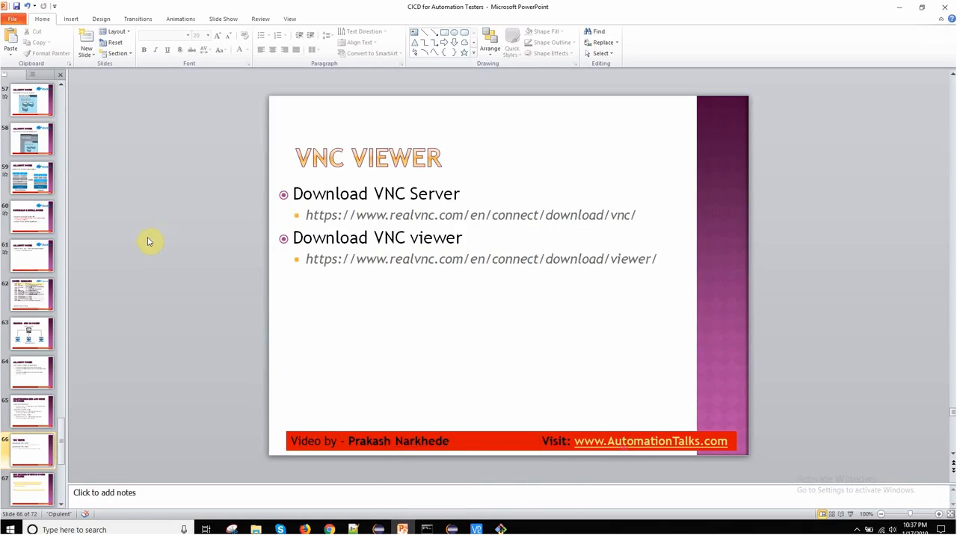
mouse_move(140, 245)
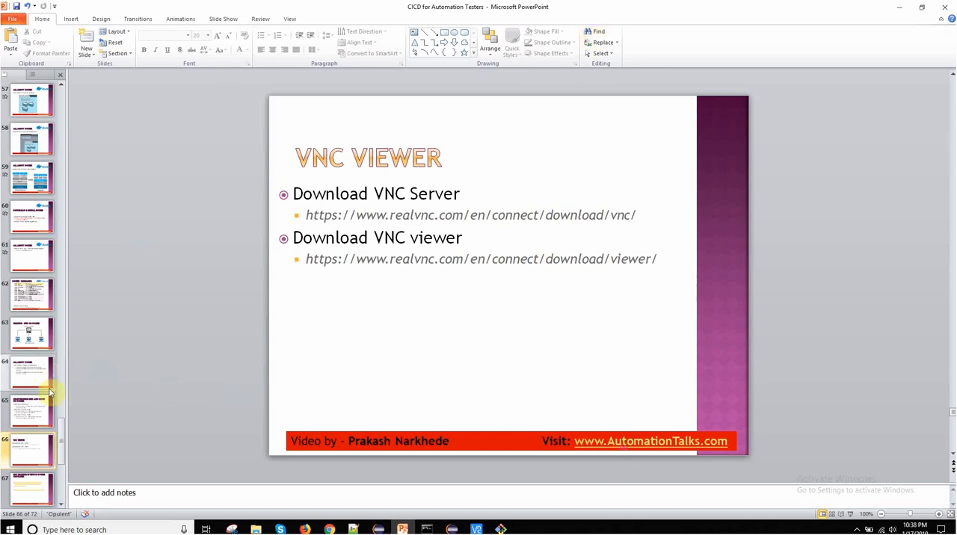
mouse_move(810, 371)
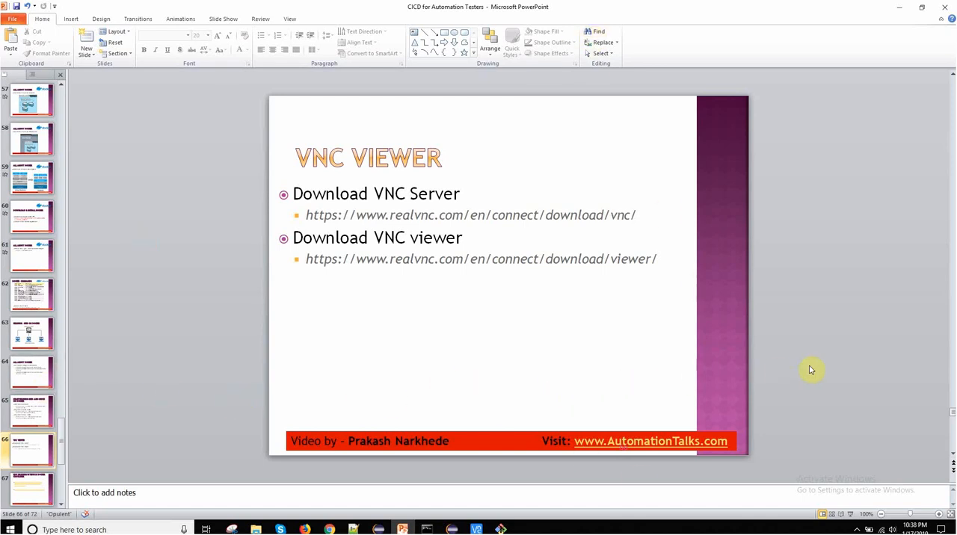
mouse_move(810, 368)
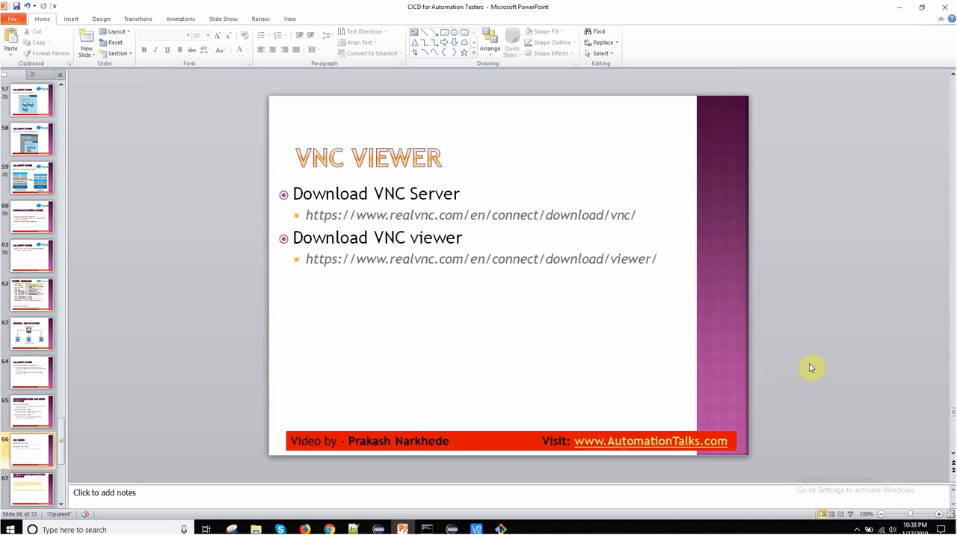
mouse_move(814, 350)
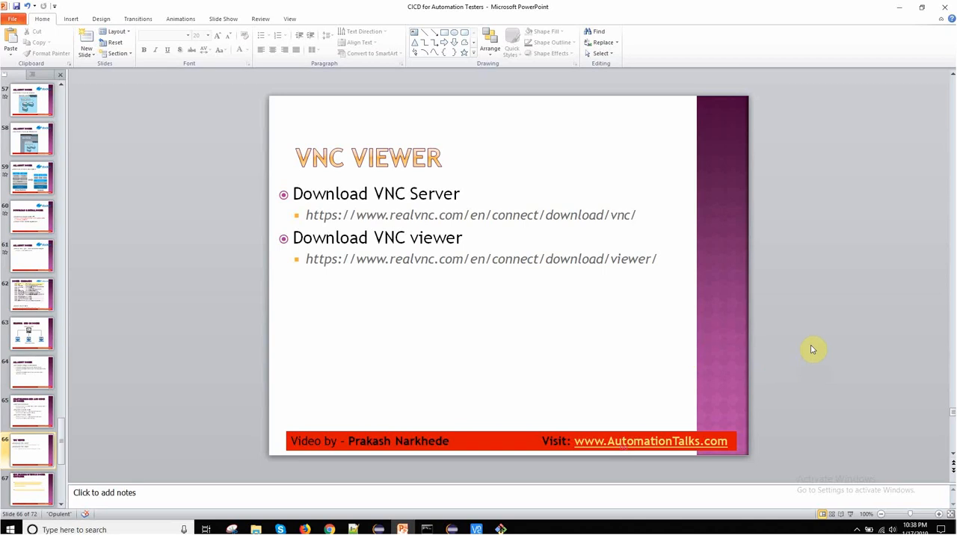